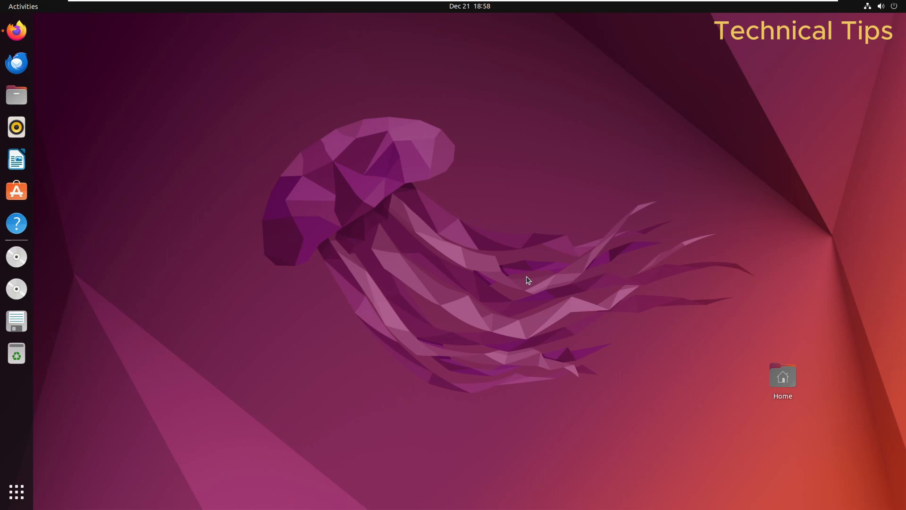
pyautogui.moveTo(90, 89)
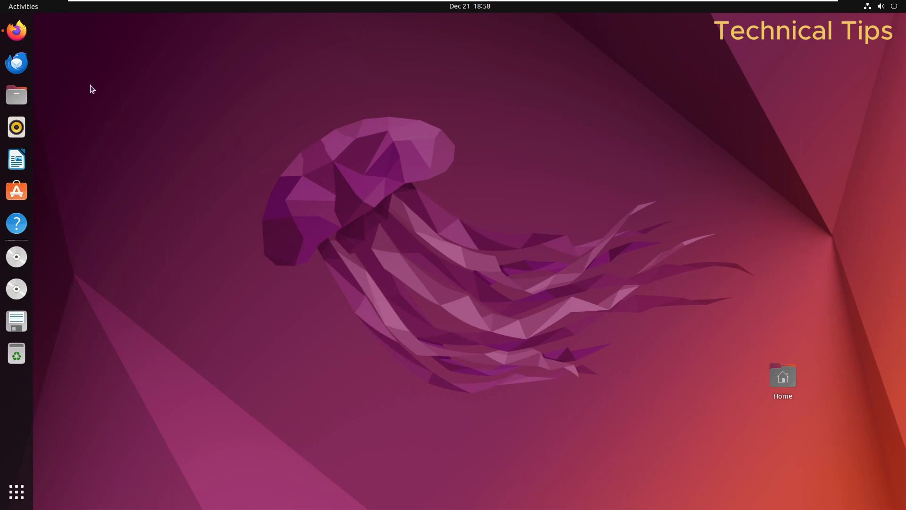
# Briefly show the overGrive site in the browser, then launch GNOME Terminal from the app grid
pyautogui.click(16, 30)
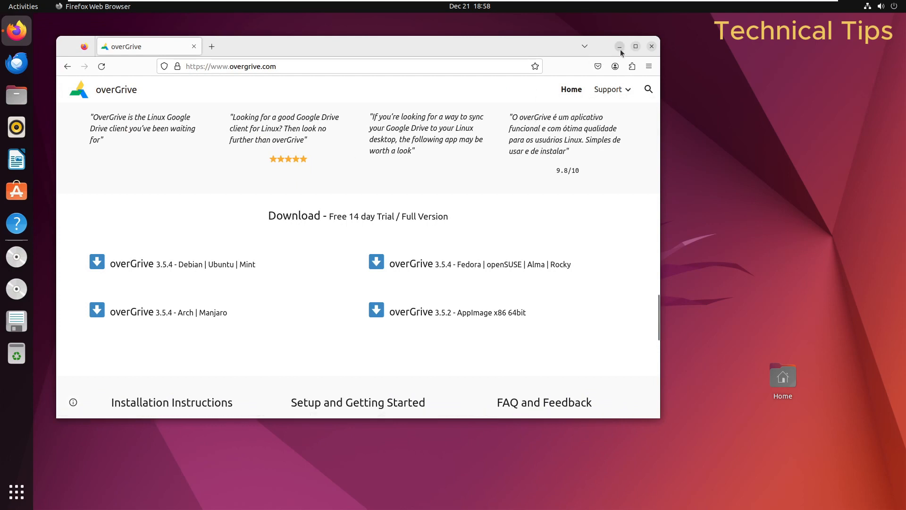
pyautogui.click(619, 46)
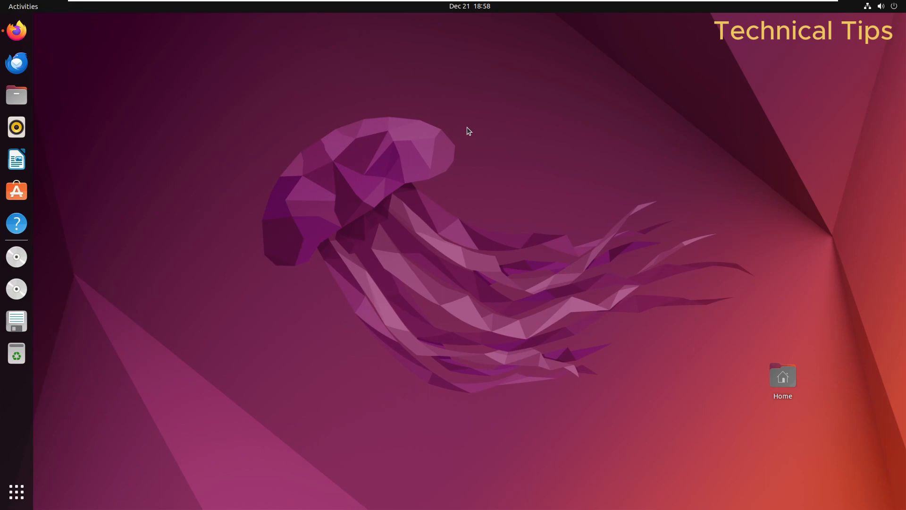
pyautogui.click(16, 492)
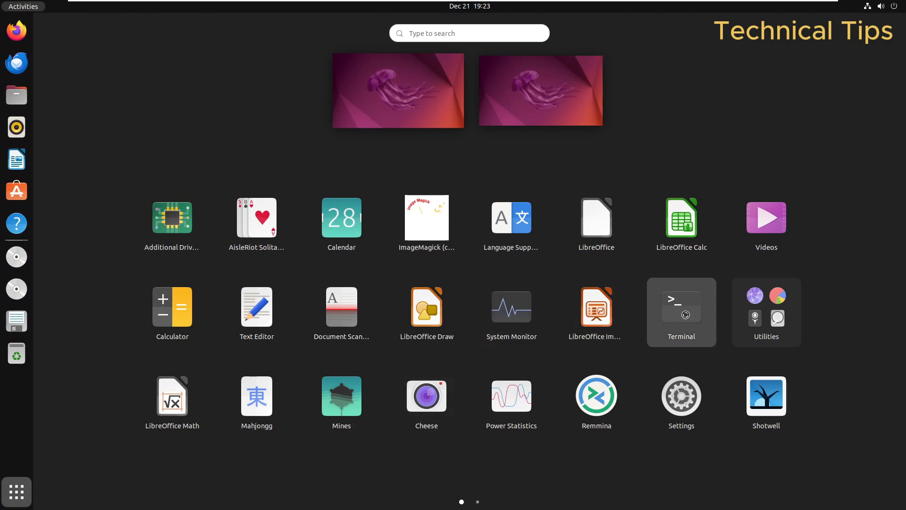
pyautogui.click(681, 313)
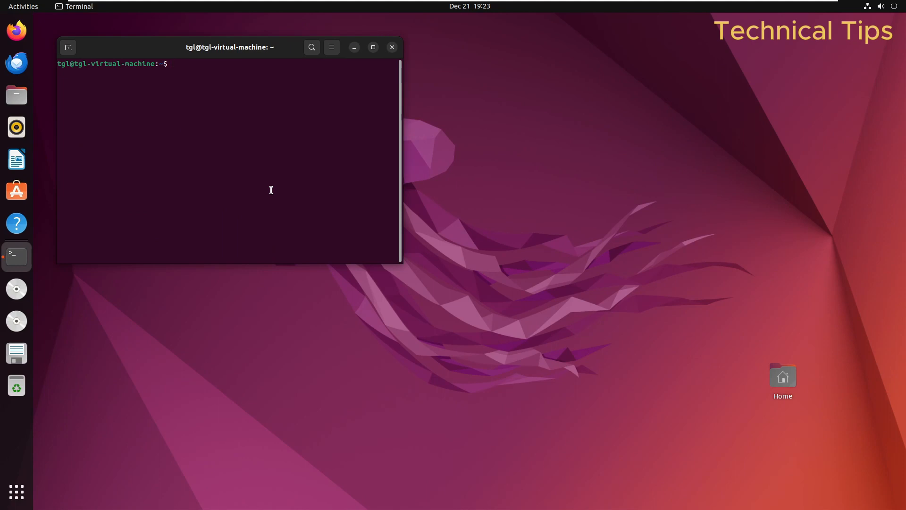
# Run sudo apt update with the password, then sudo apt upgrade
pyautogui.write('sudo a')
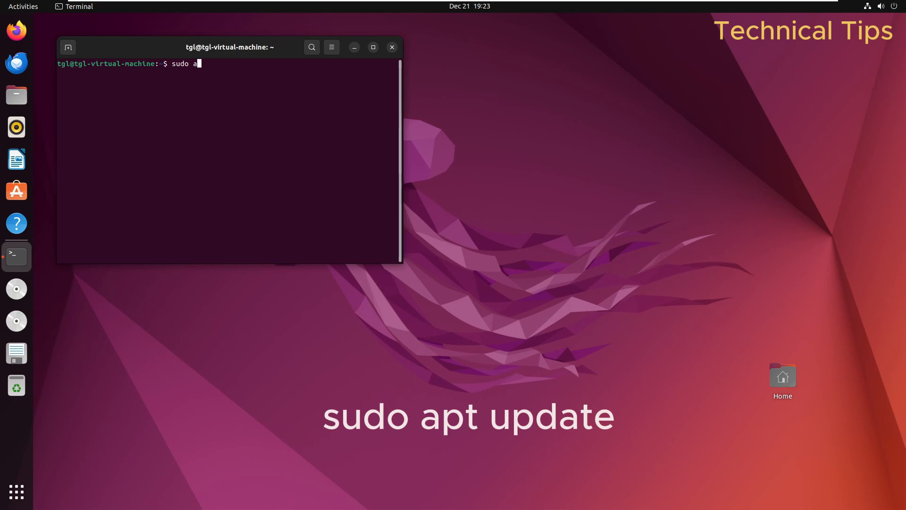
pyautogui.write('pt u')
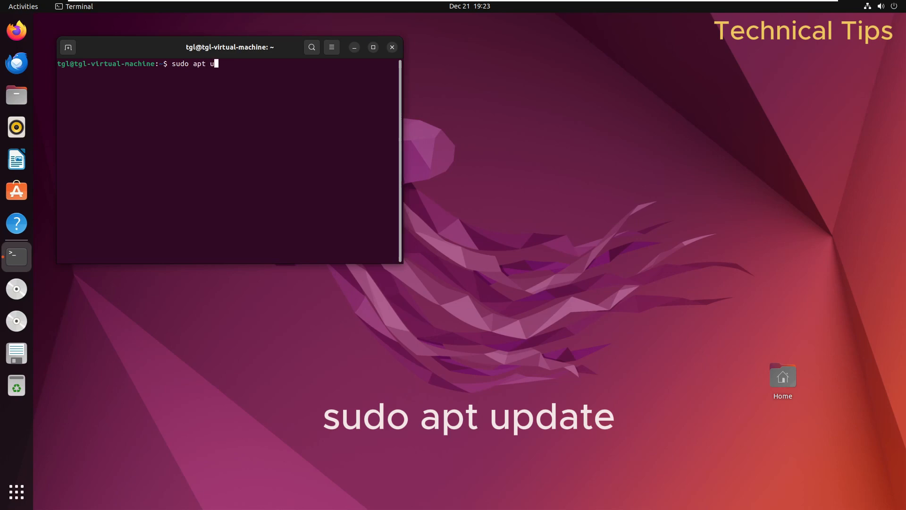
pyautogui.press('Return')
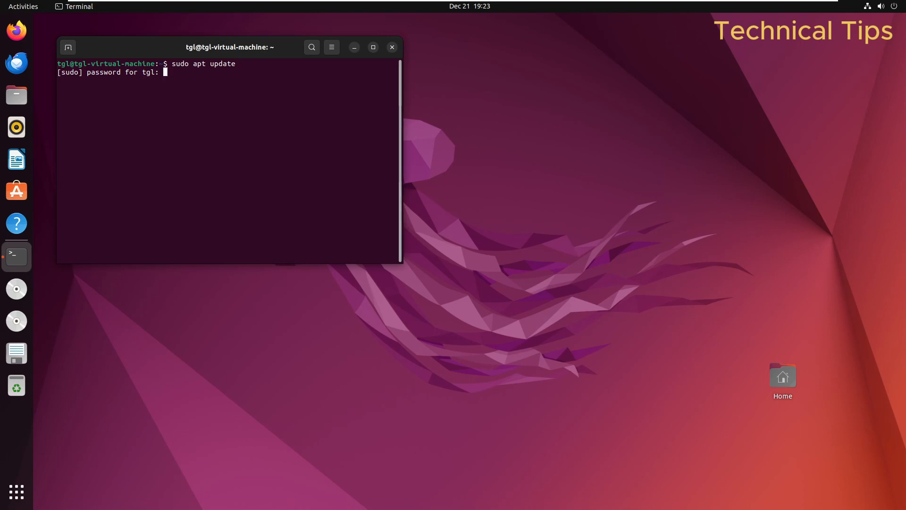
pyautogui.press('Return')
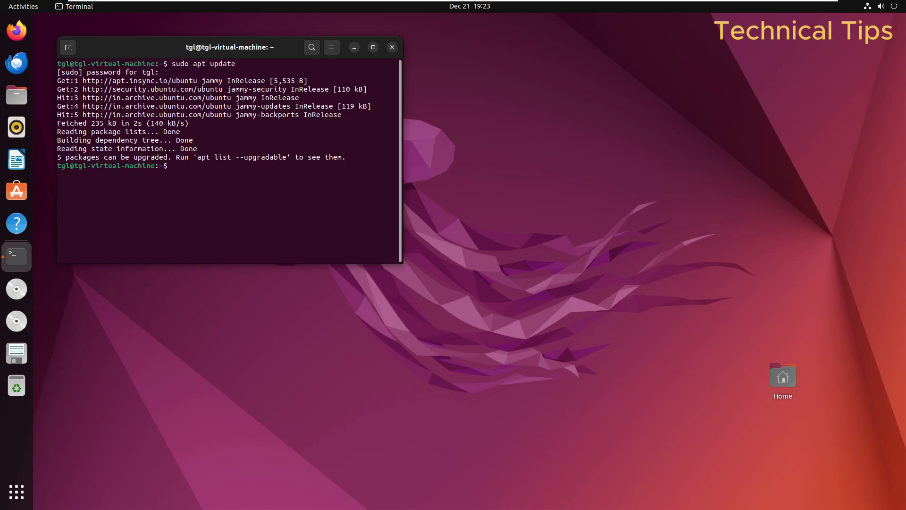
pyautogui.write('sudo a')
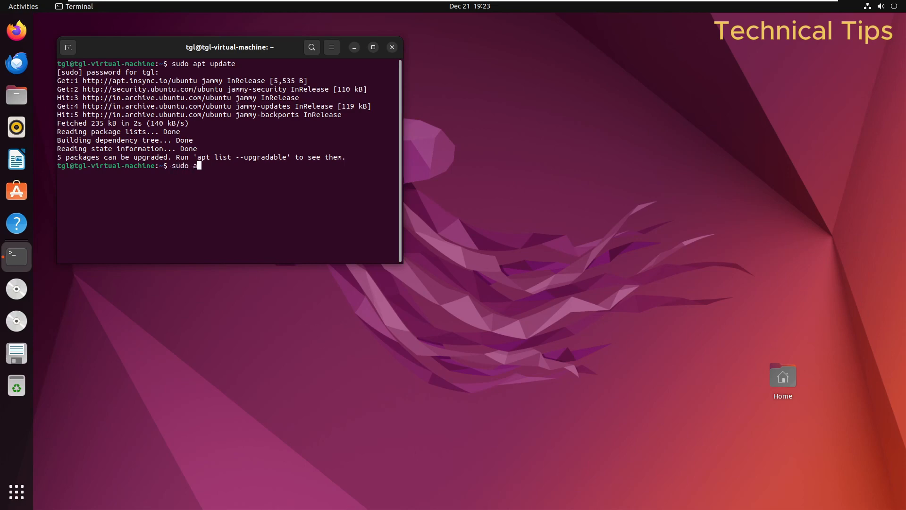
pyautogui.write('pt u')
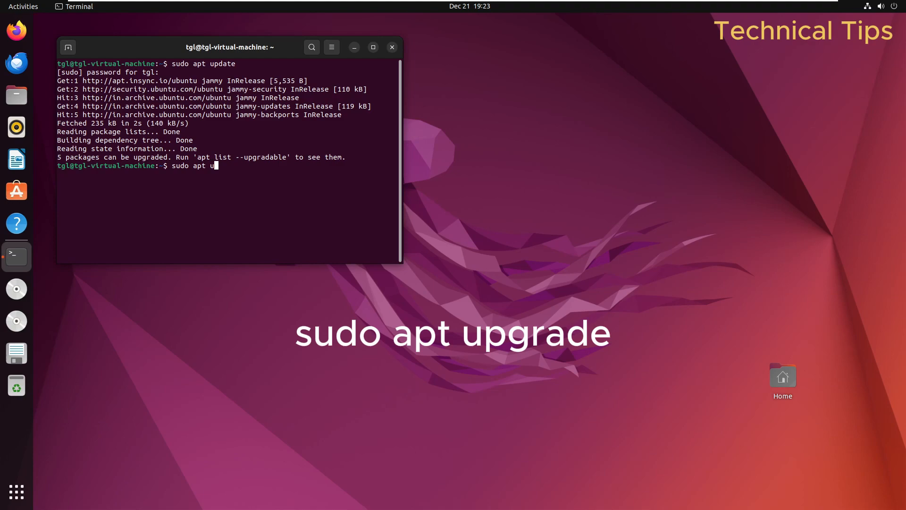
pyautogui.press('Return')
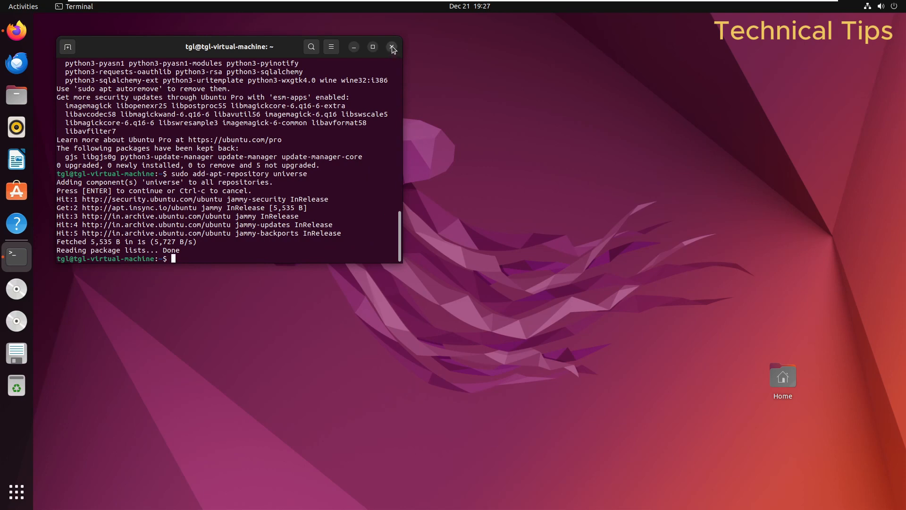
# Close the terminal and show the overGrive download page maximized in Firefox
pyautogui.click(392, 47)
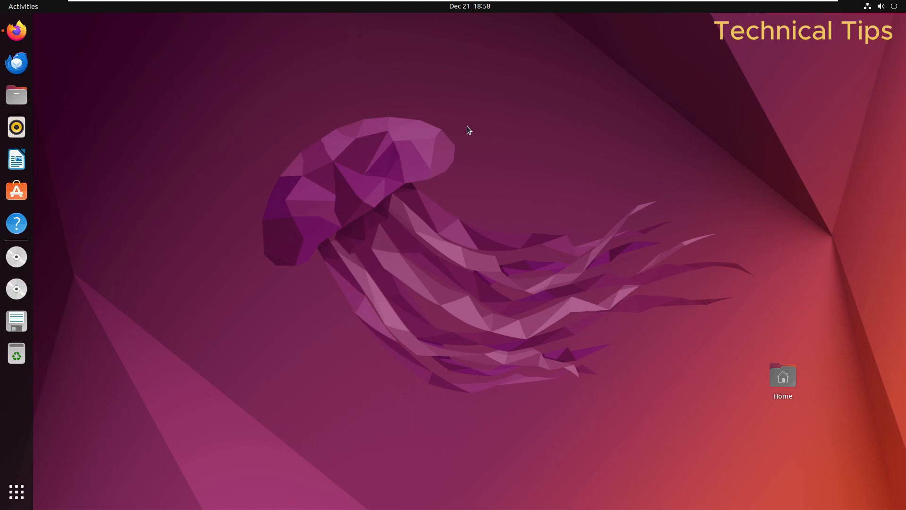
pyautogui.moveTo(84, 61)
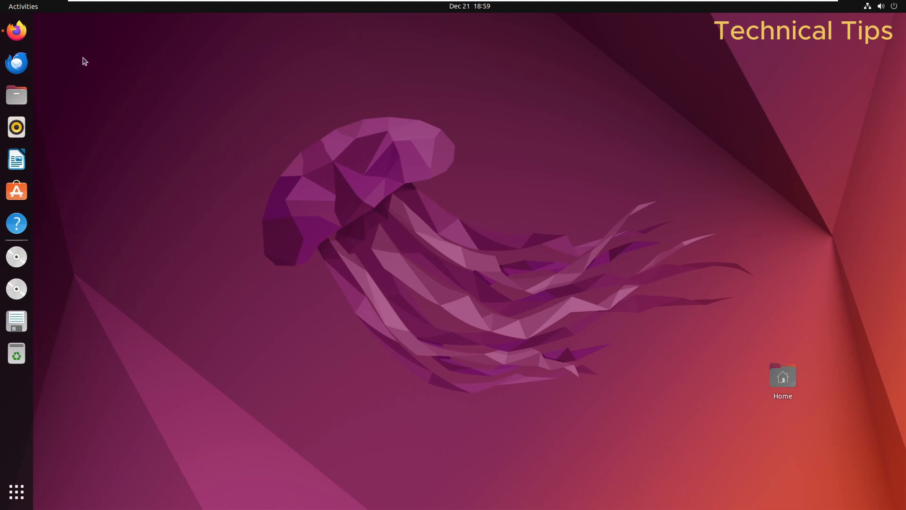
pyautogui.moveTo(16, 31)
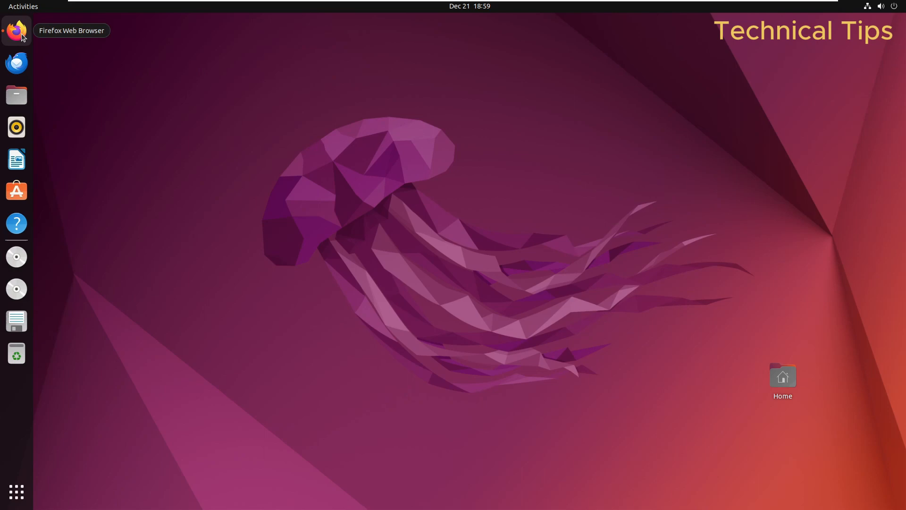
pyautogui.click(16, 30)
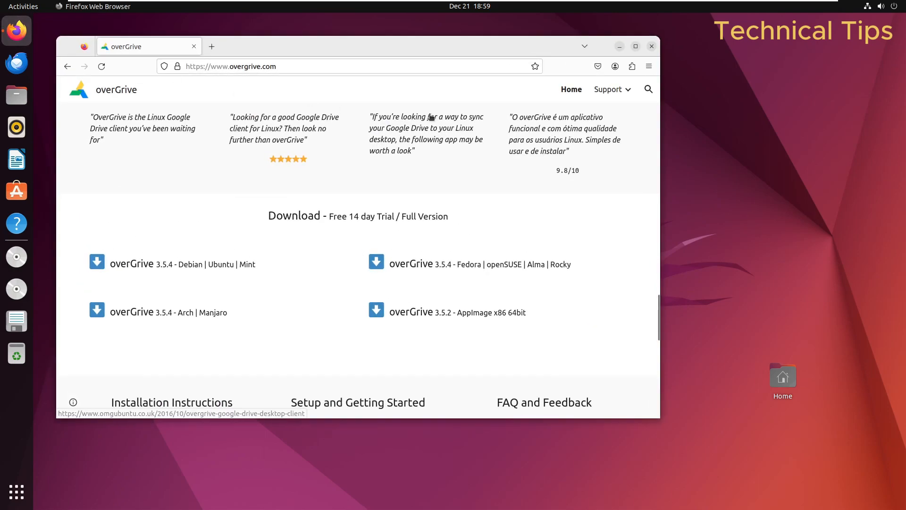
pyautogui.moveTo(582, 119)
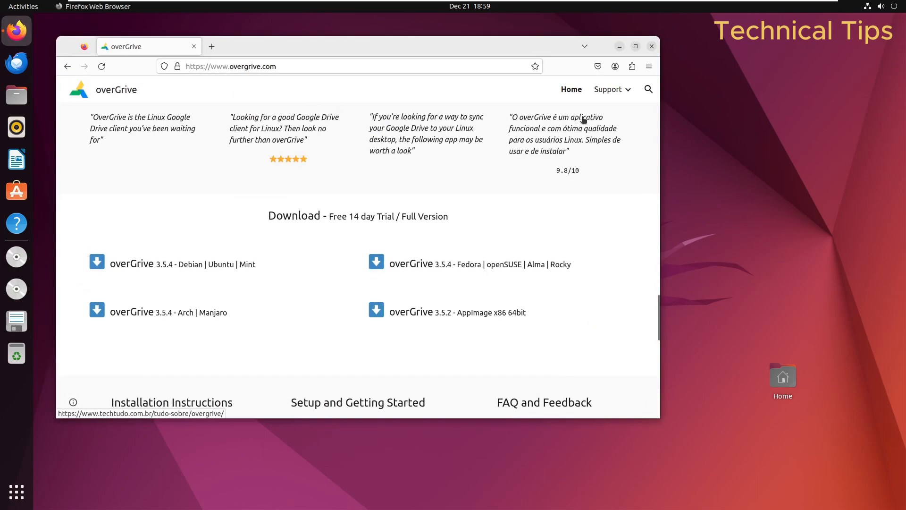
pyautogui.click(634, 47)
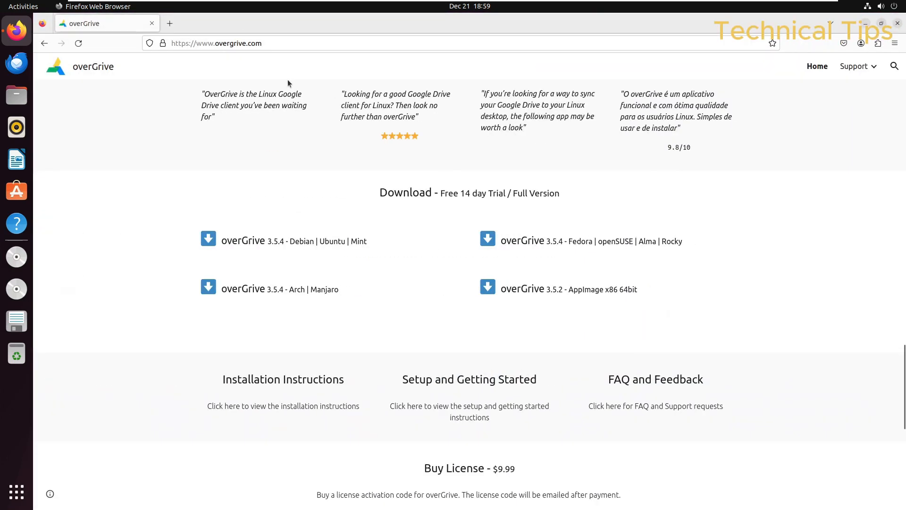
pyautogui.moveTo(339, 249)
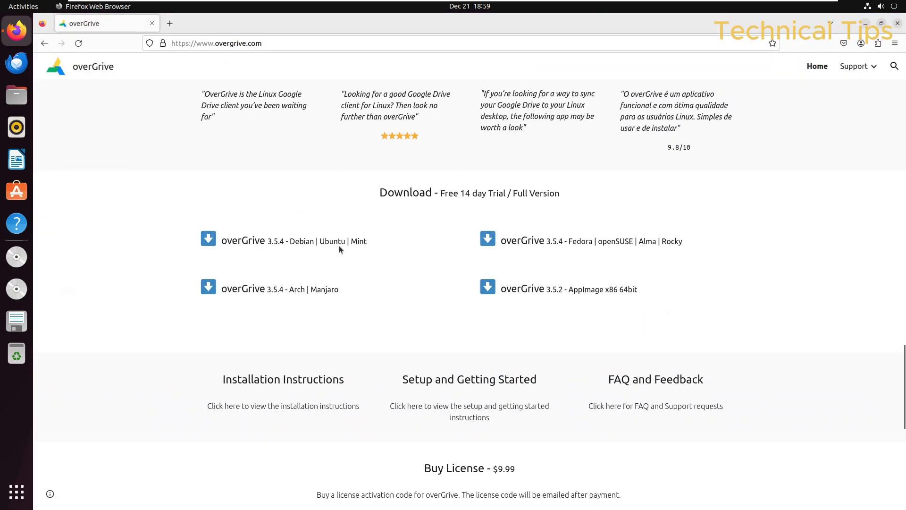
pyautogui.moveTo(244, 240)
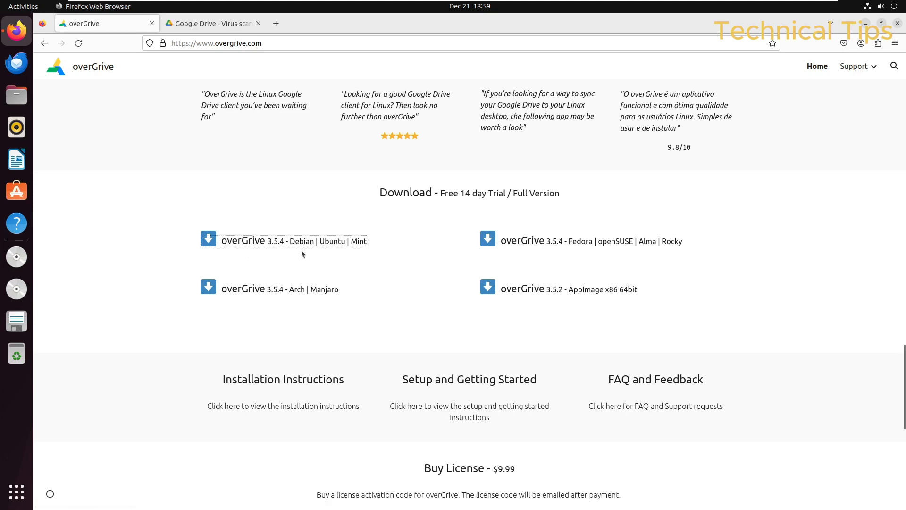
pyautogui.moveTo(361, 254)
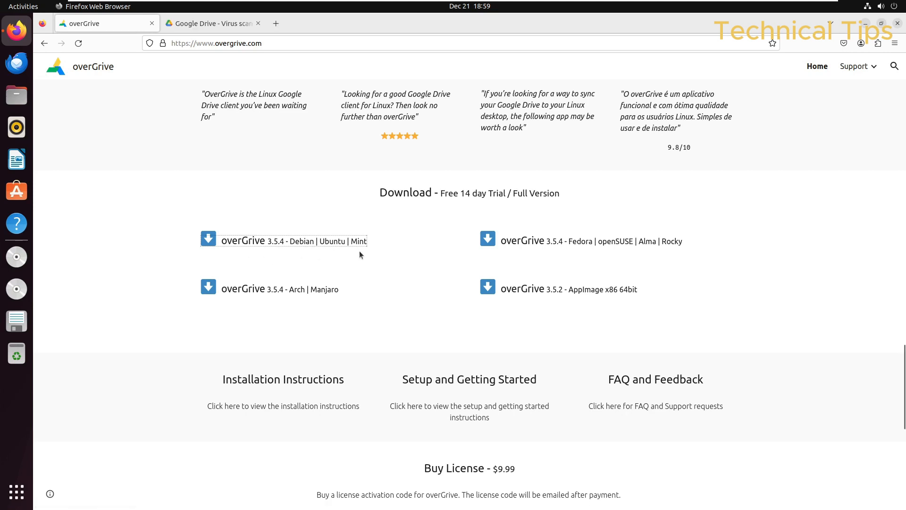
# Download overgrive_3.5.4_all.deb anyway from the Google Drive virus-scan warning page
pyautogui.click(283, 241)
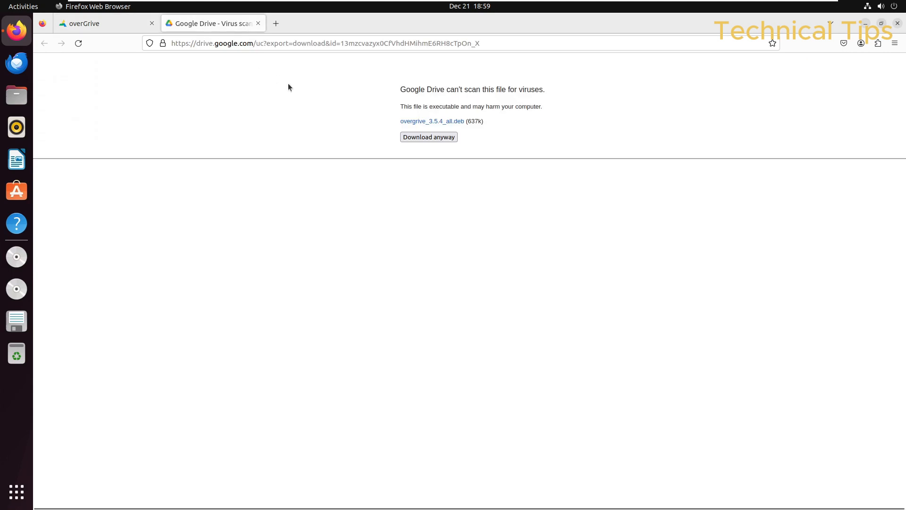
pyautogui.moveTo(434, 174)
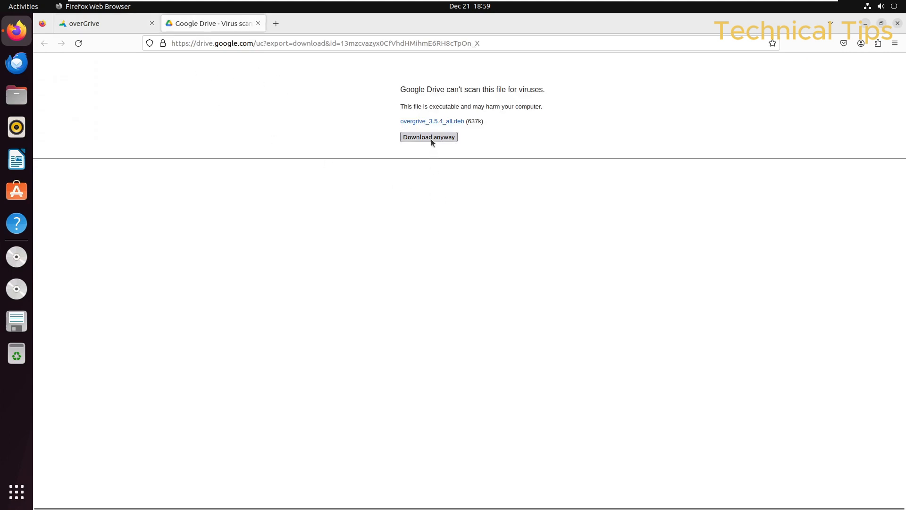
pyautogui.click(429, 136)
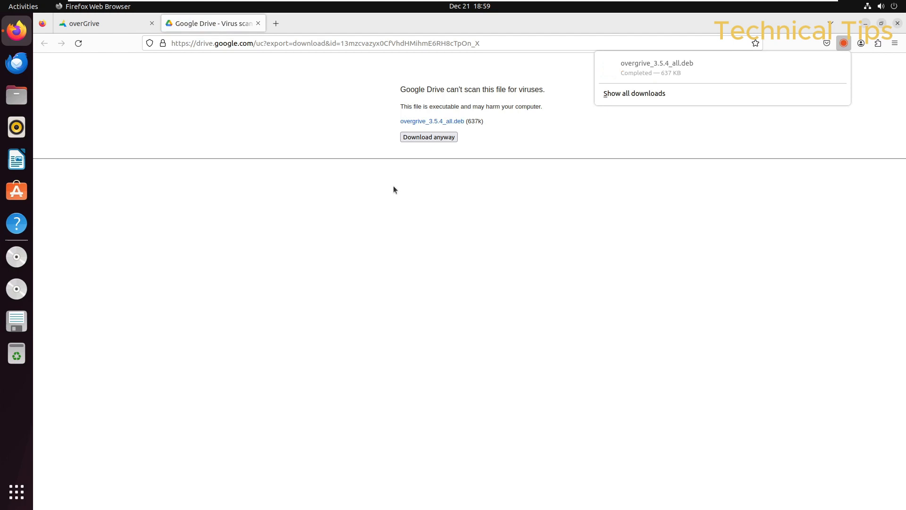
pyautogui.moveTo(766, 135)
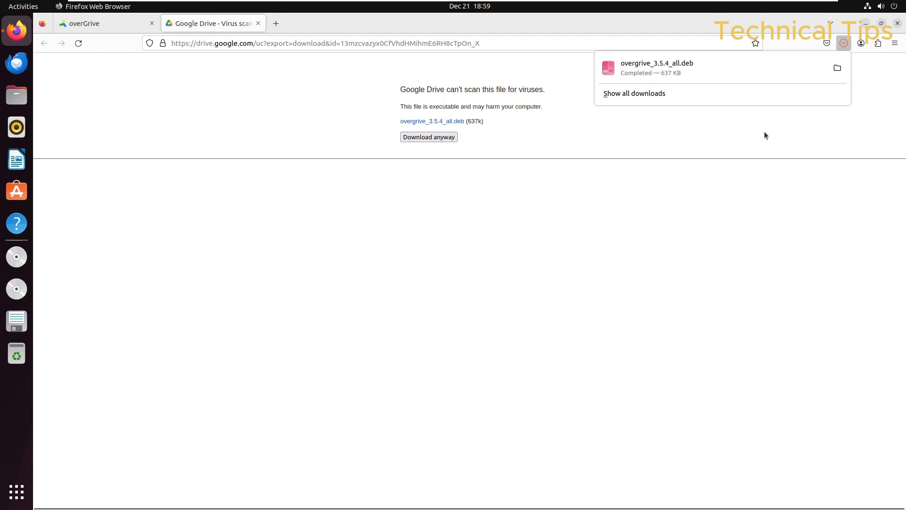
pyautogui.moveTo(844, 42)
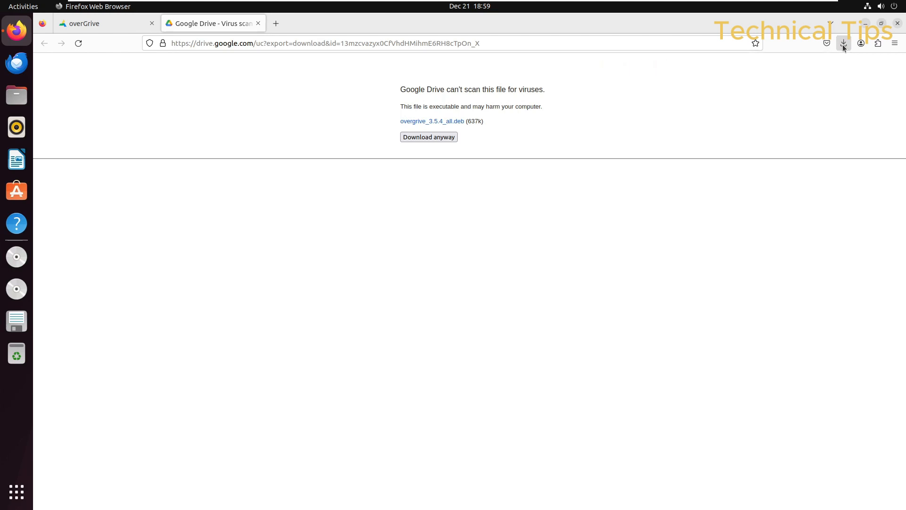
pyautogui.moveTo(796, 61)
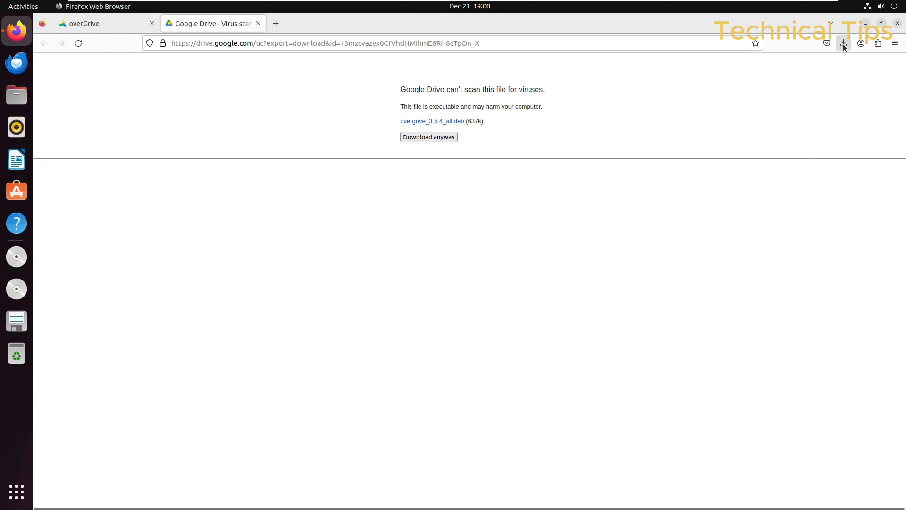
pyautogui.moveTo(787, 71)
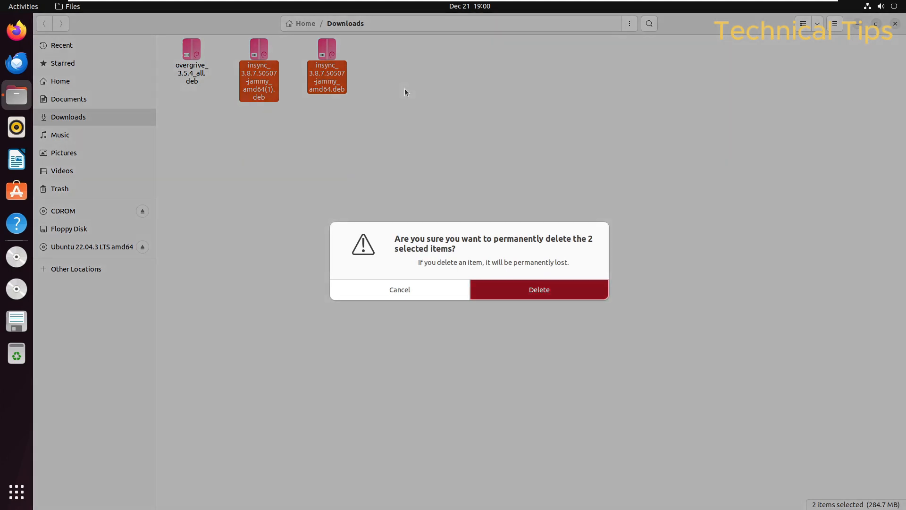
# Delete the two insync packages and open overgrive_3.5.4_all.deb with Software Install
pyautogui.click(538, 290)
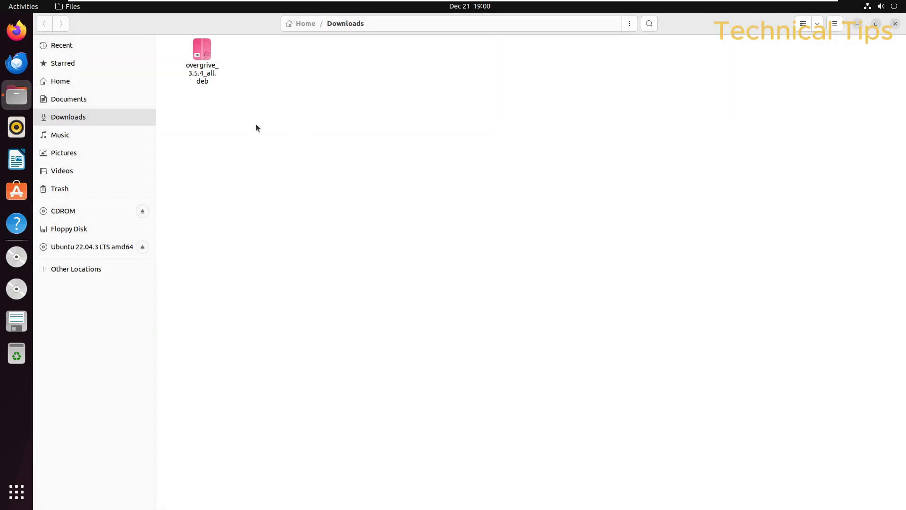
pyautogui.rightClick(202, 58)
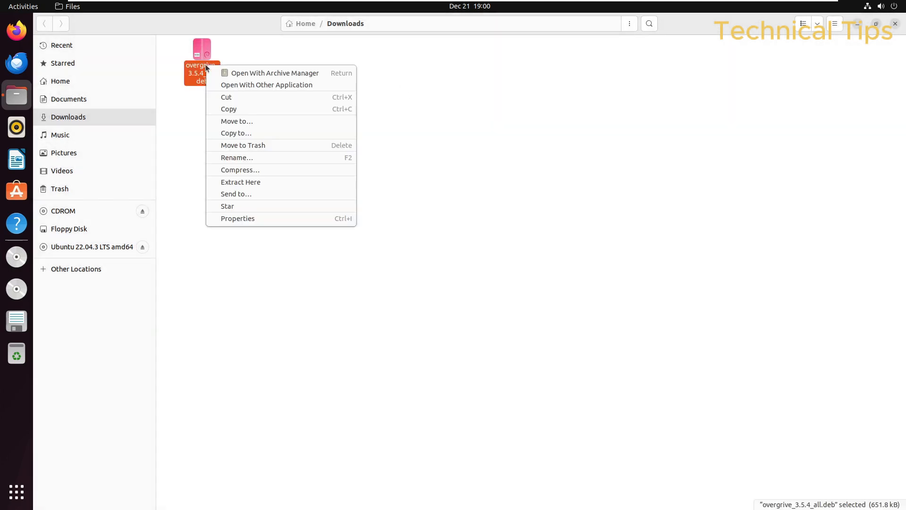
pyautogui.moveTo(266, 85)
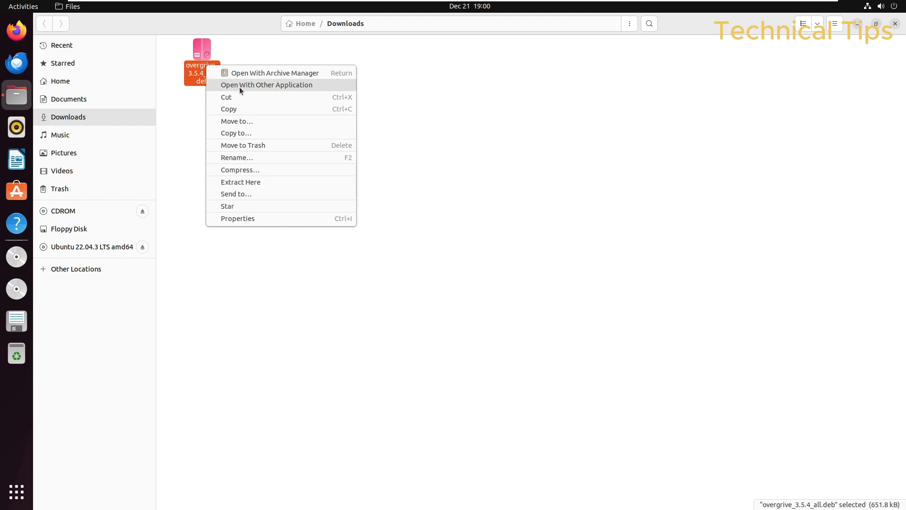
pyautogui.click(266, 84)
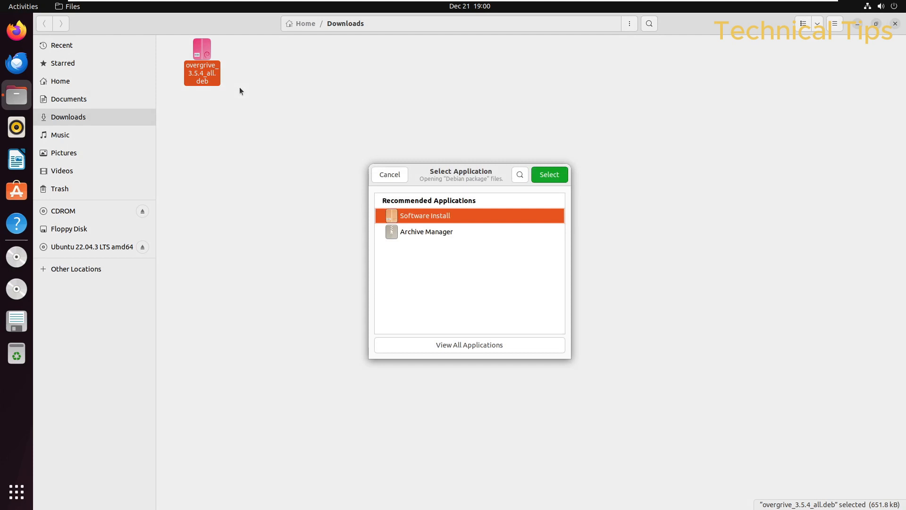
pyautogui.moveTo(478, 217)
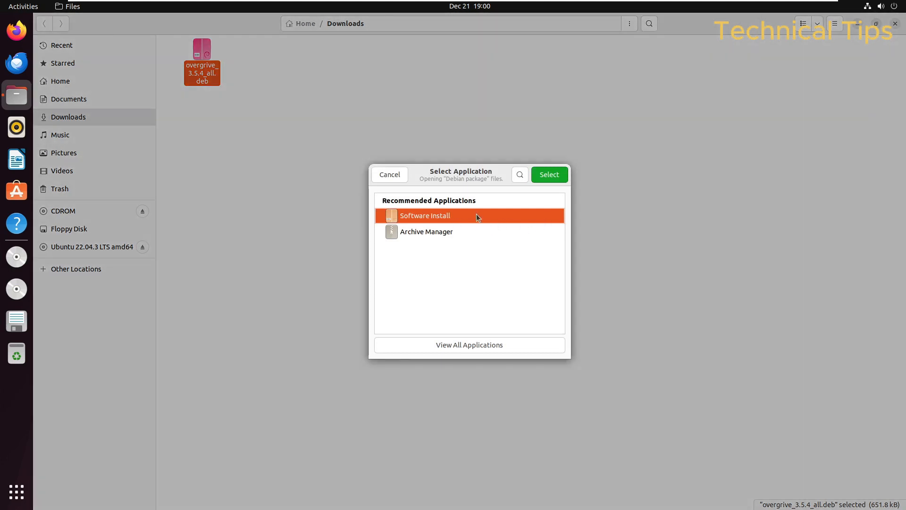
pyautogui.click(549, 175)
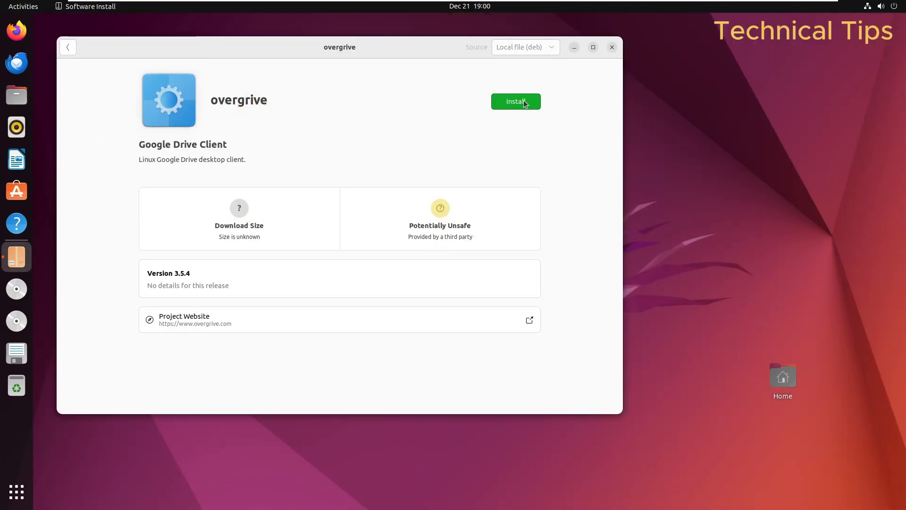
# Install overgrive 3.5.4 with password authentication and close the installer
pyautogui.click(515, 101)
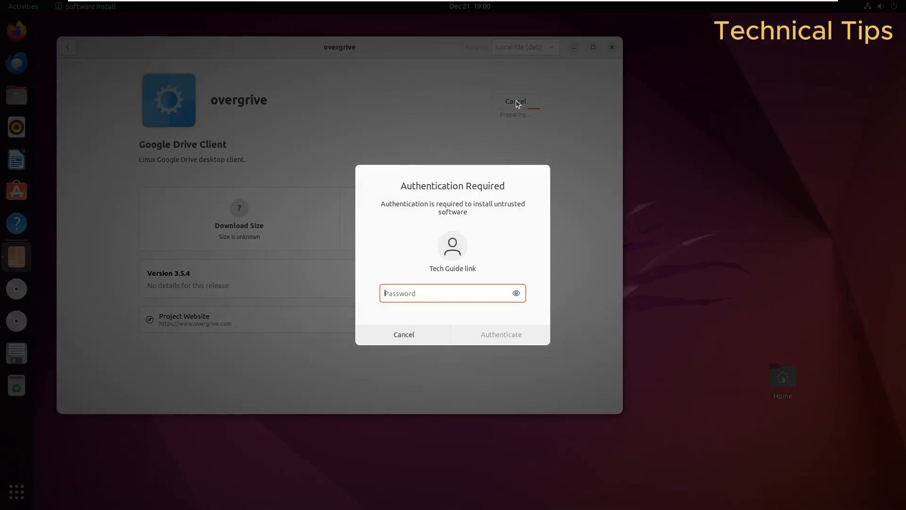
pyautogui.moveTo(437, 292)
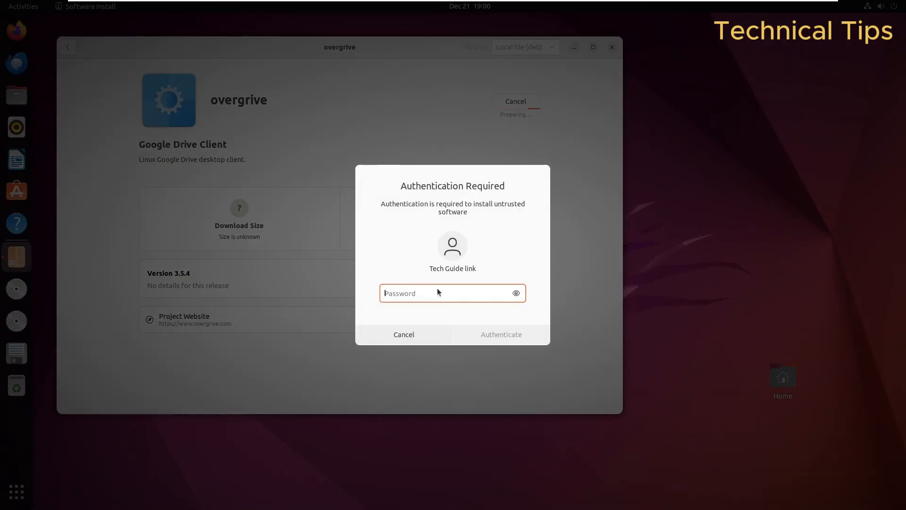
pyautogui.moveTo(437, 293)
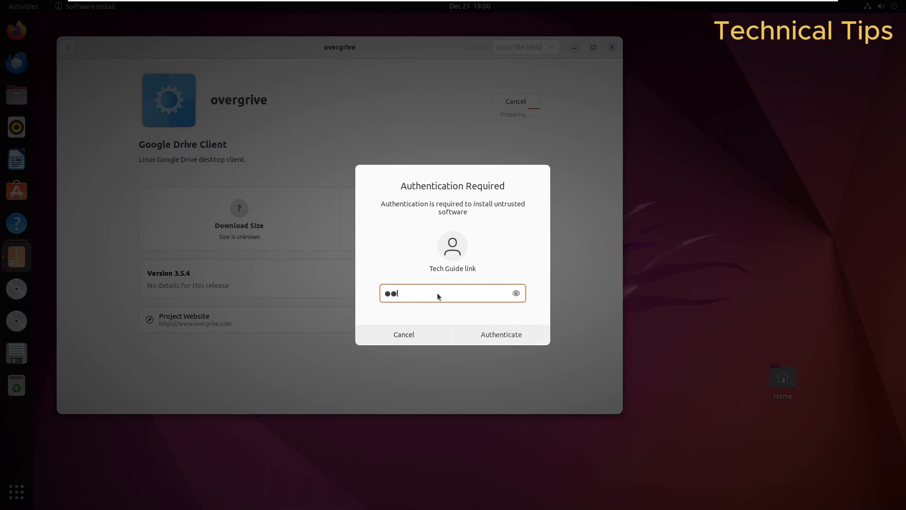
pyautogui.write('password')
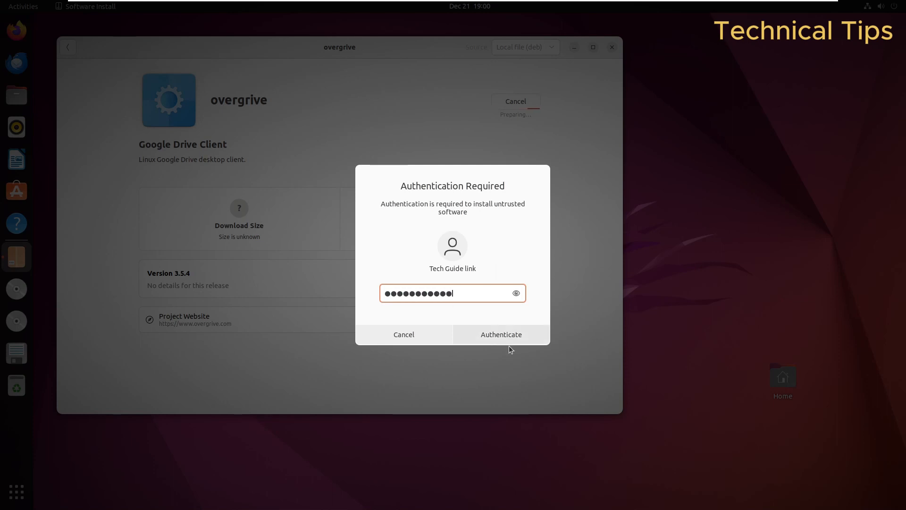
pyautogui.click(500, 334)
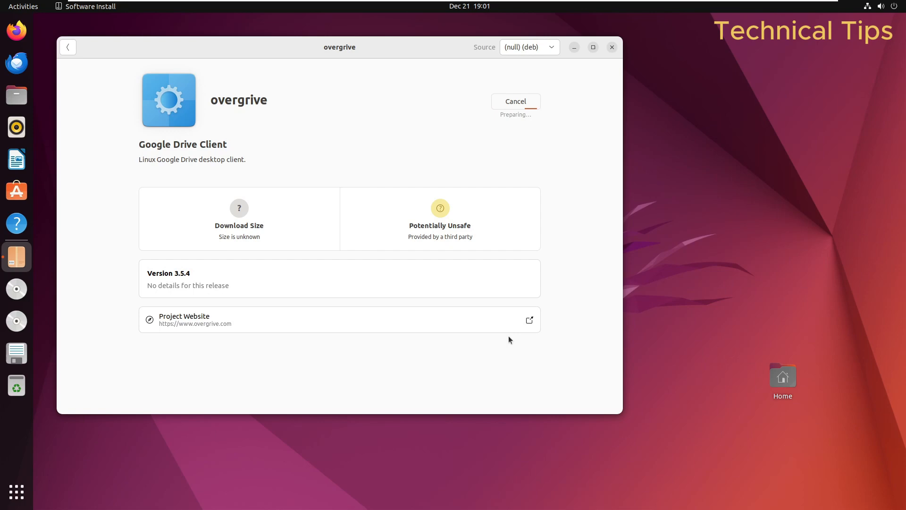
pyautogui.click(514, 101)
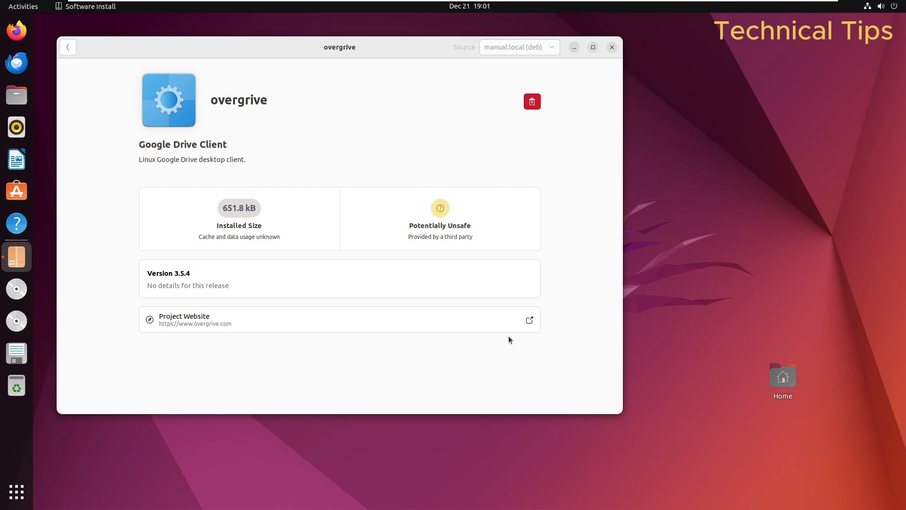
pyautogui.moveTo(421, 299)
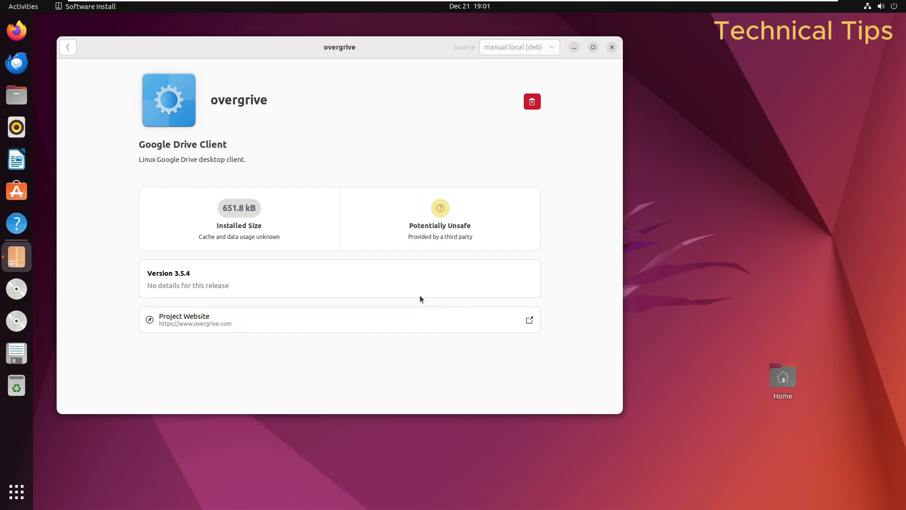
pyautogui.moveTo(295, 284)
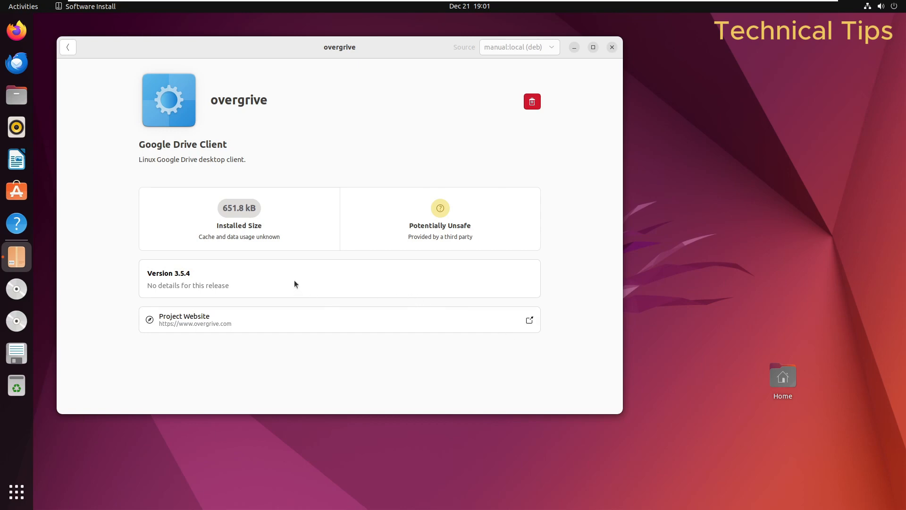
pyautogui.moveTo(225, 225)
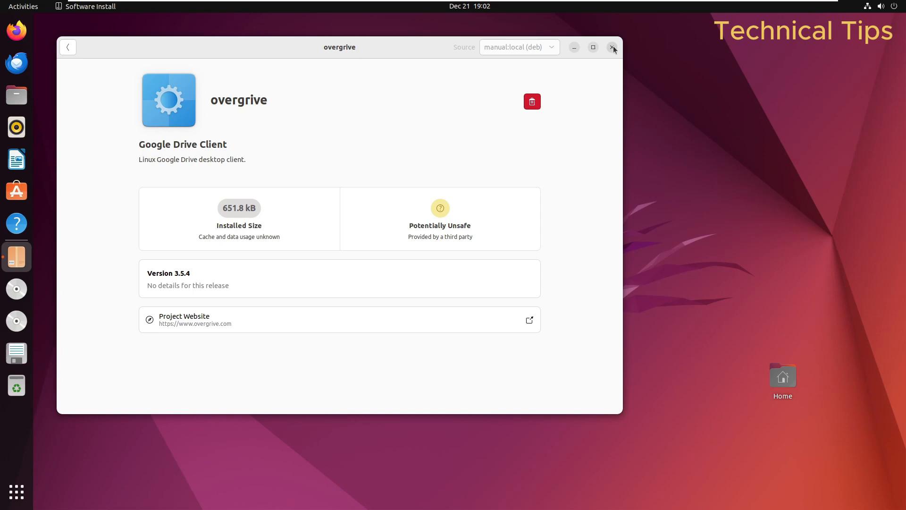
pyautogui.click(612, 47)
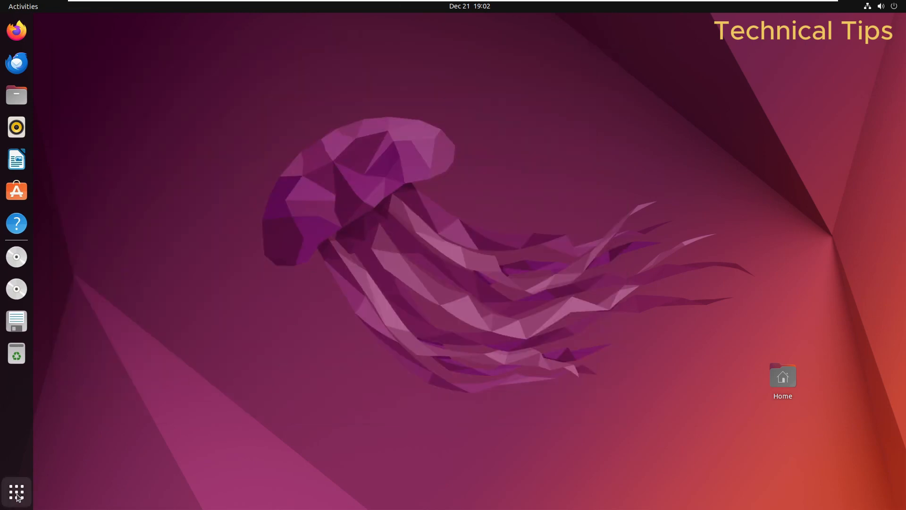
# Search the applications overview for 'ov' and launch overGrive
pyautogui.click(16, 492)
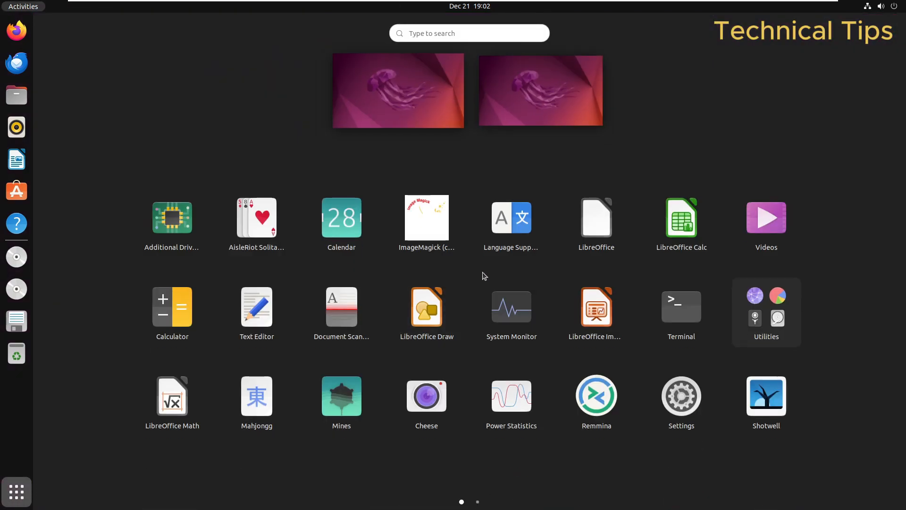
pyautogui.click(470, 33)
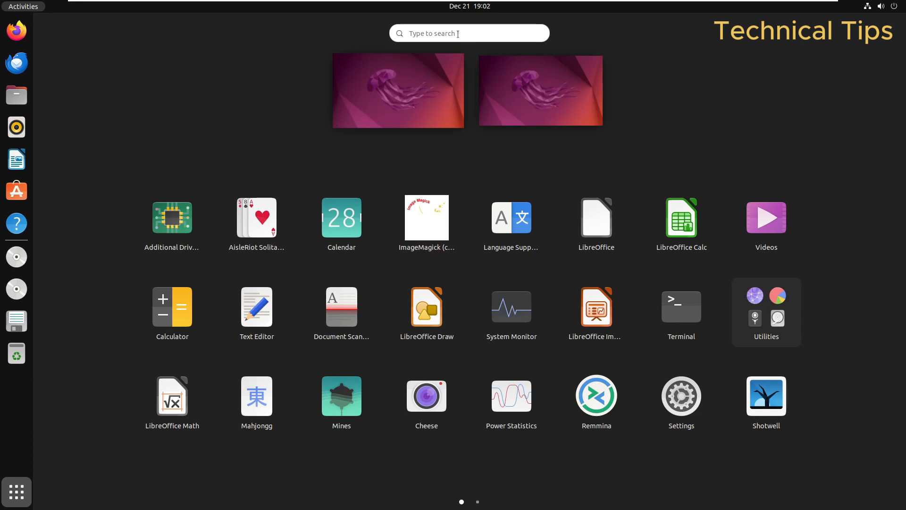
pyautogui.write('ol')
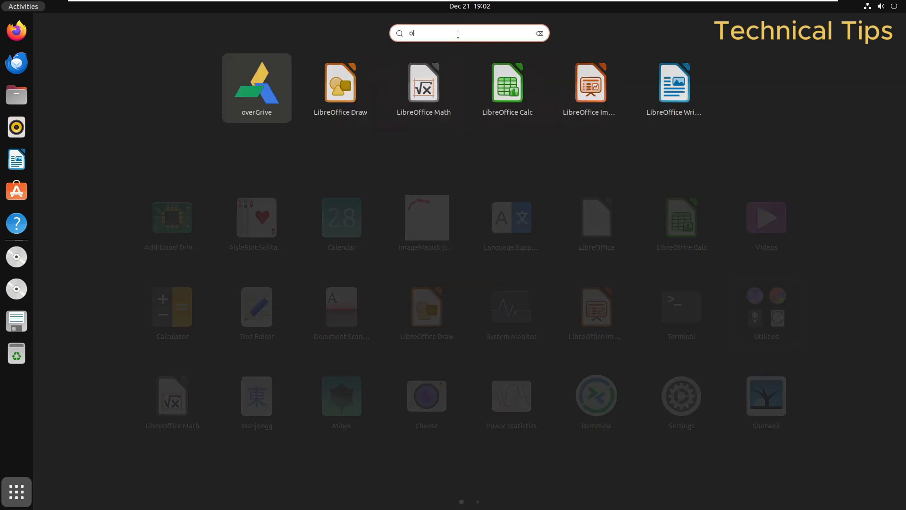
pyautogui.write('v')
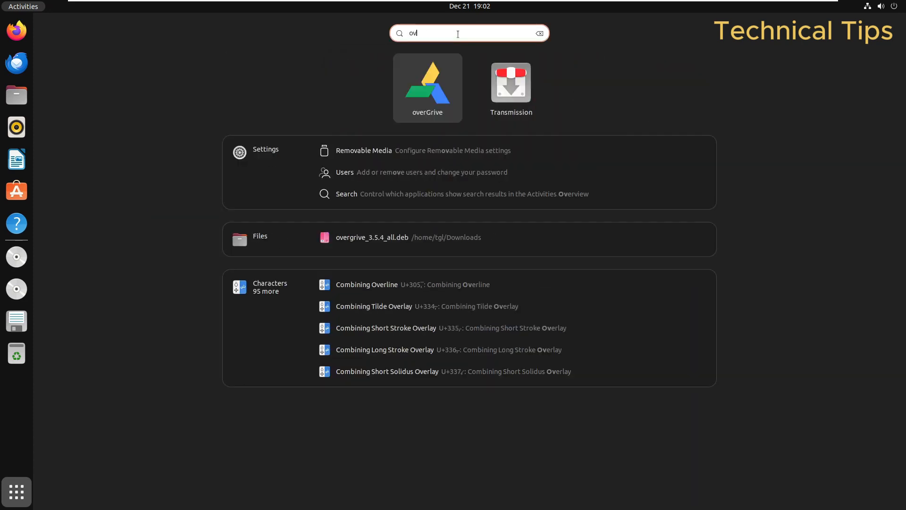
pyautogui.click(426, 87)
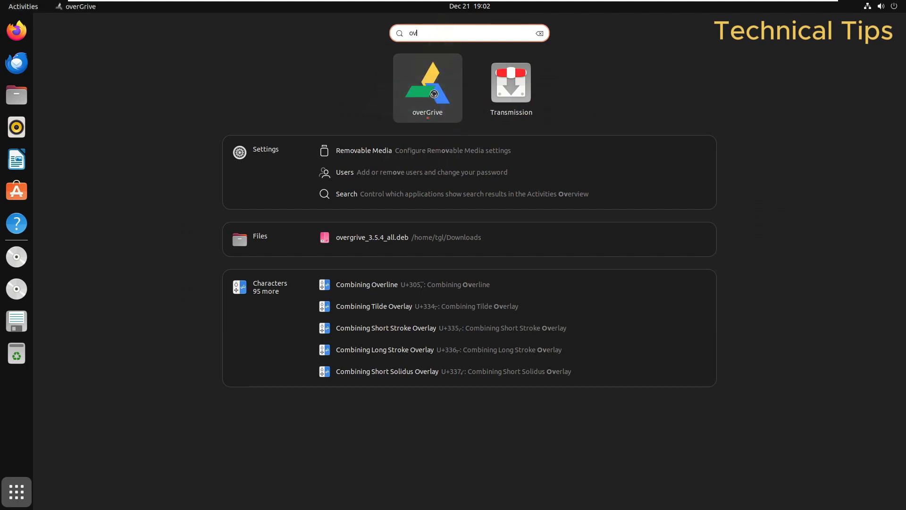
pyautogui.click(427, 84)
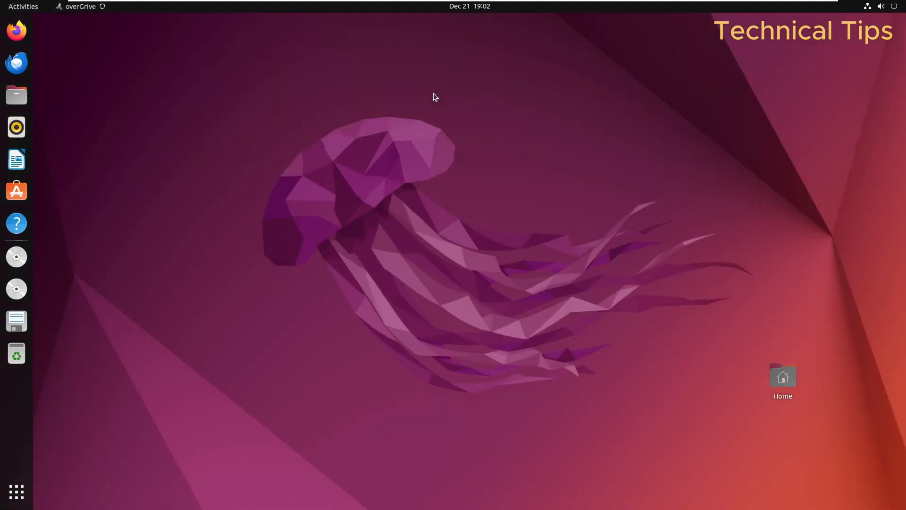
pyautogui.moveTo(391, 245)
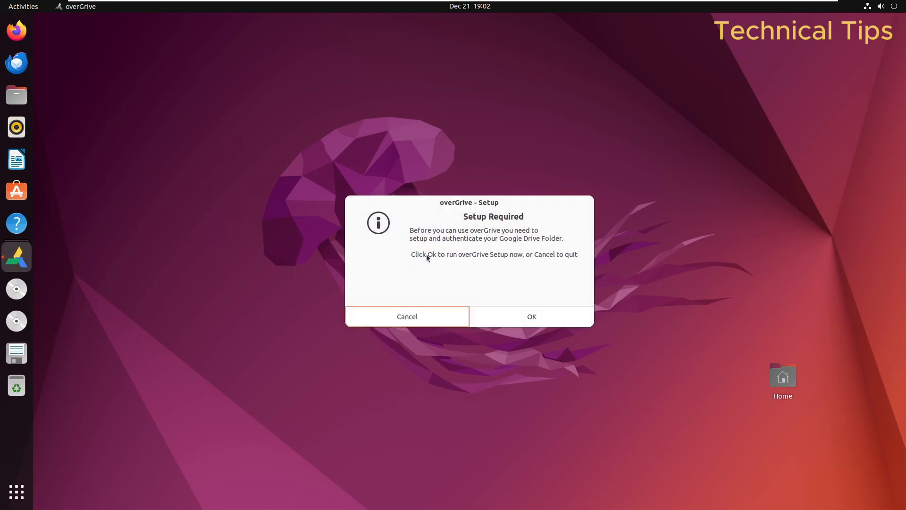
pyautogui.moveTo(484, 239)
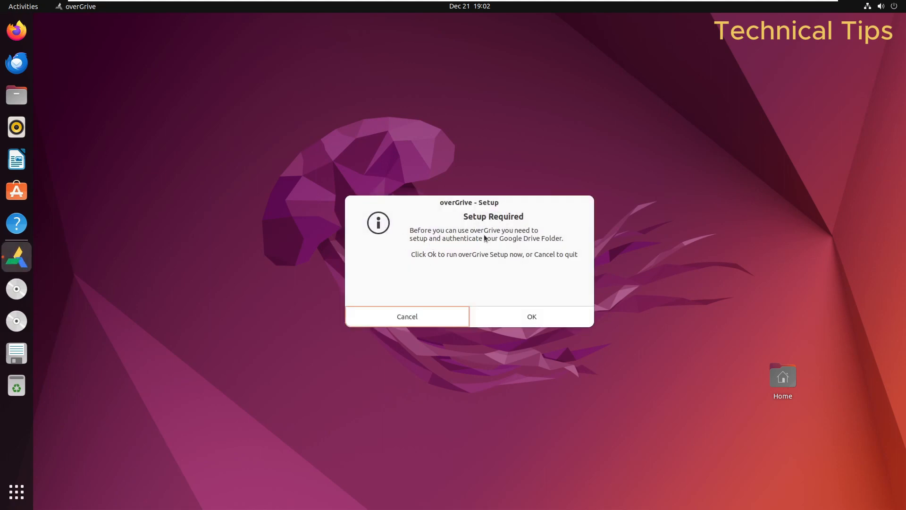
pyautogui.moveTo(434, 246)
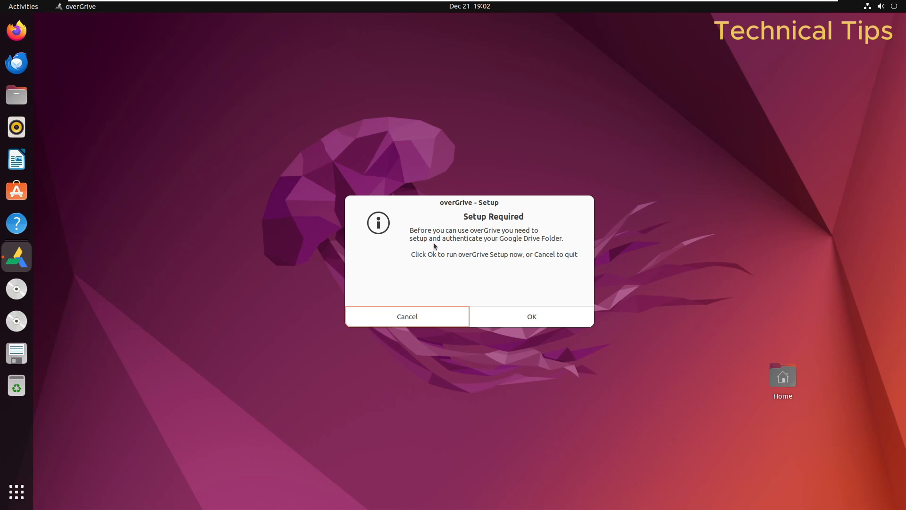
pyautogui.moveTo(477, 251)
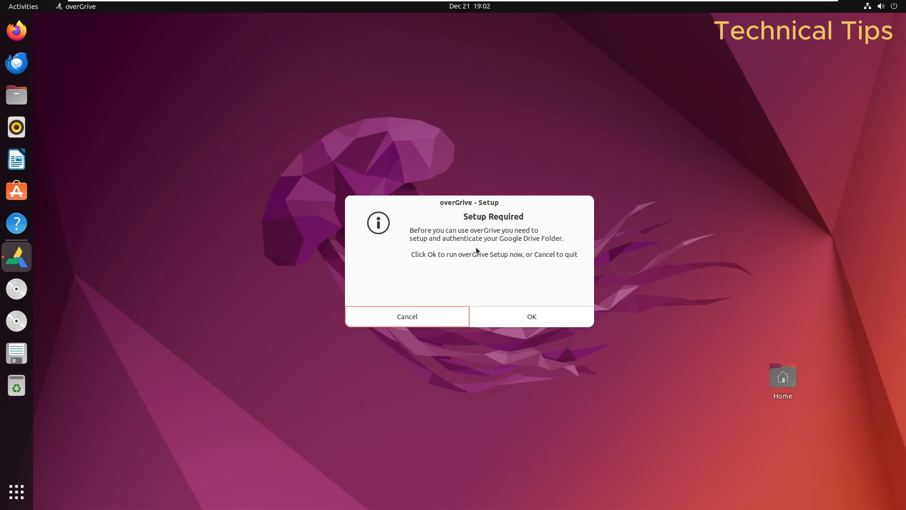
pyautogui.moveTo(427, 257)
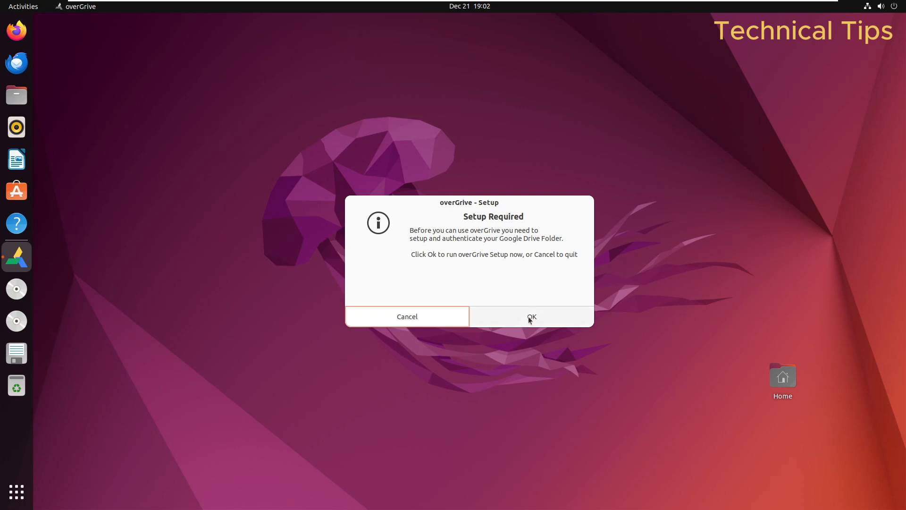
# Accept the Setup Required prompt to reach Setup Step 1 of 3
pyautogui.click(529, 316)
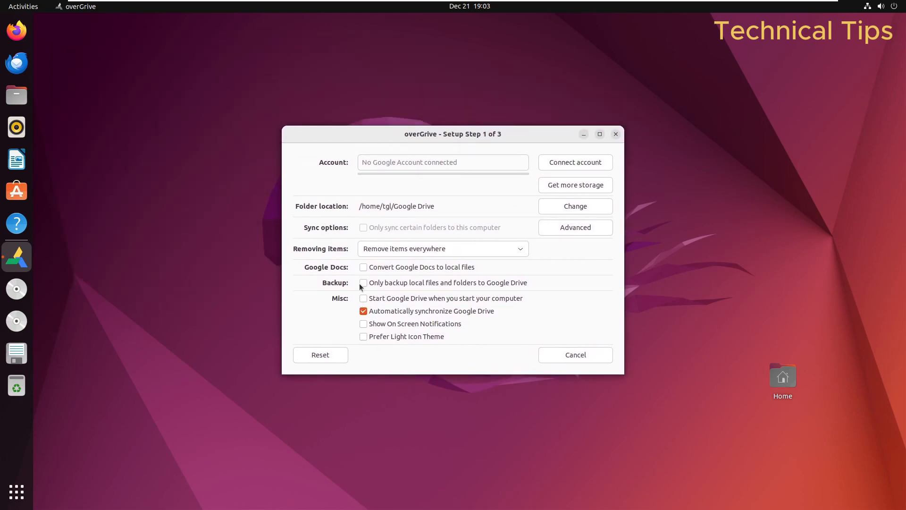
pyautogui.moveTo(384, 333)
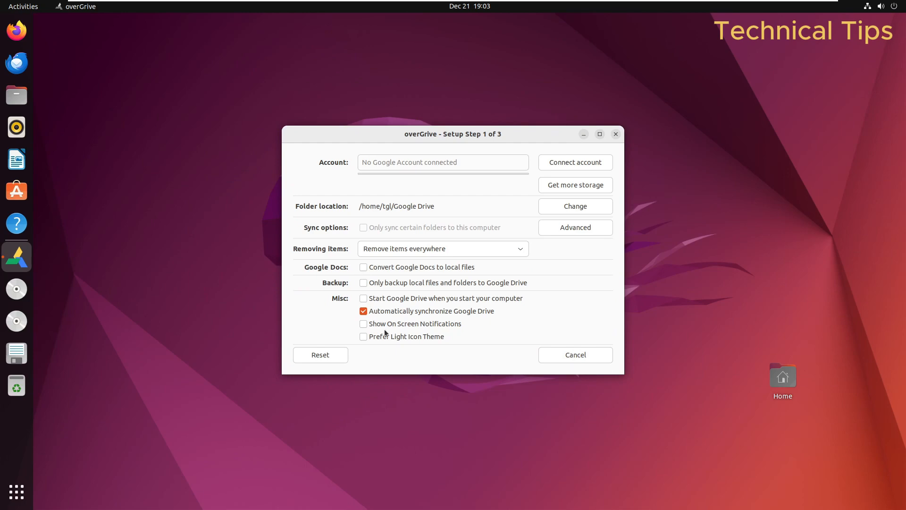
pyautogui.moveTo(442, 297)
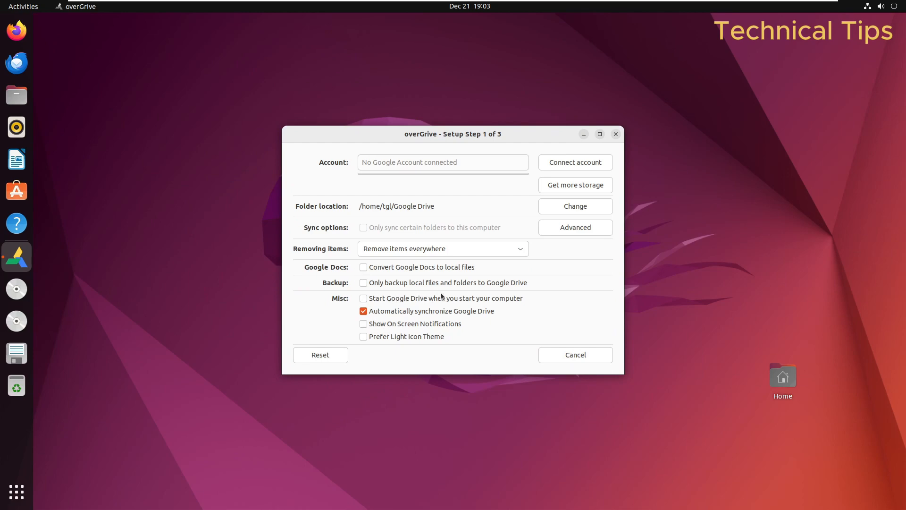
pyautogui.moveTo(425, 296)
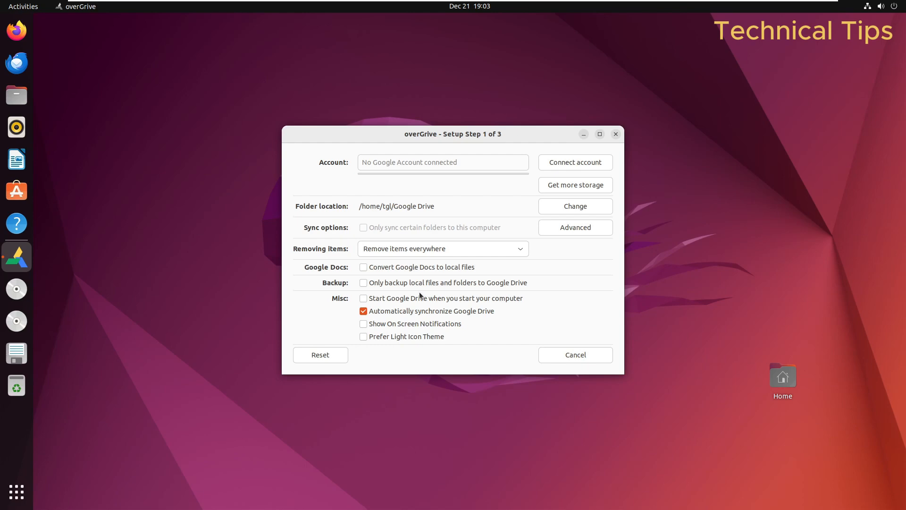
pyautogui.moveTo(337, 218)
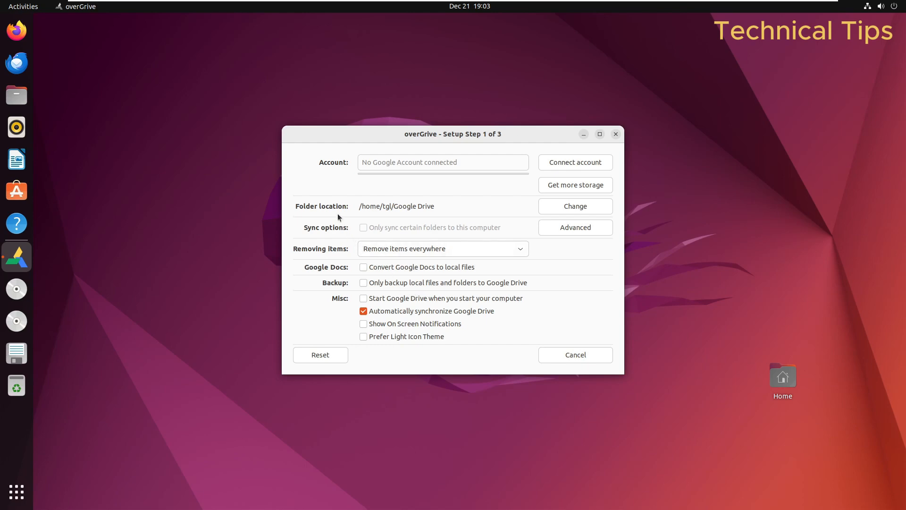
pyautogui.moveTo(381, 215)
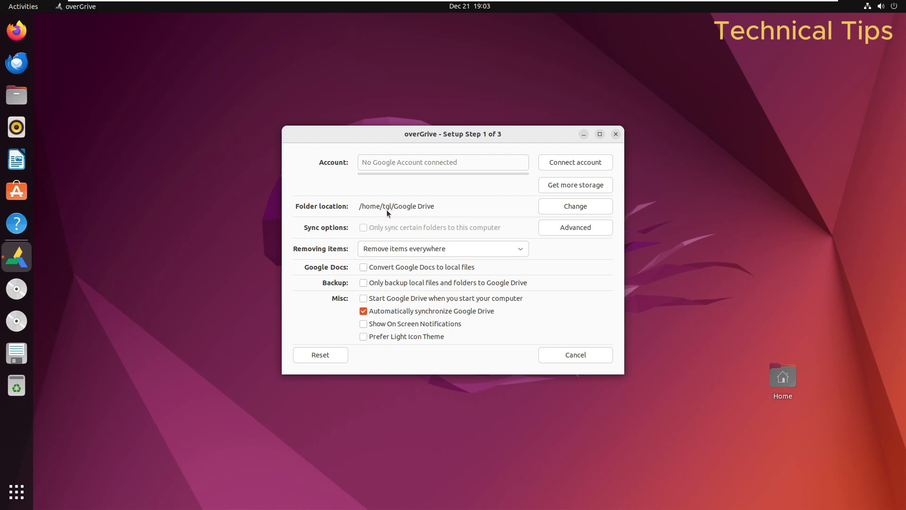
pyautogui.moveTo(415, 213)
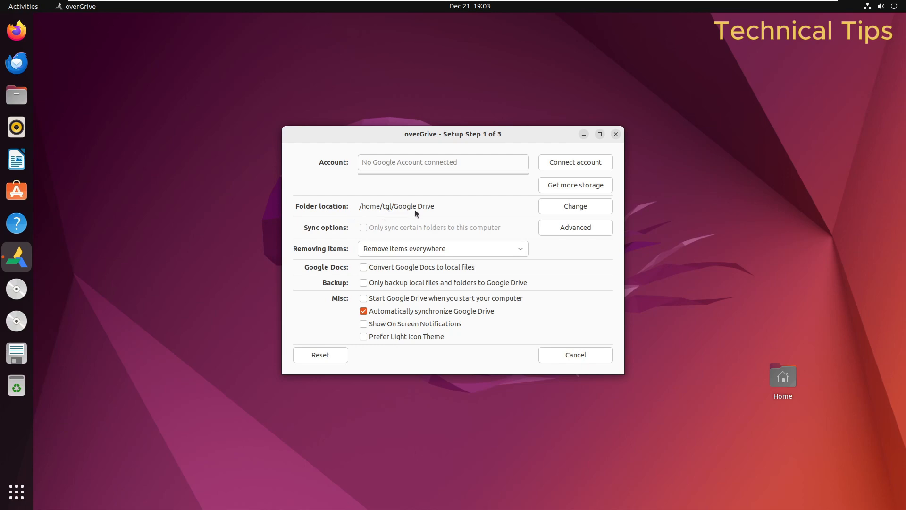
pyautogui.moveTo(574, 226)
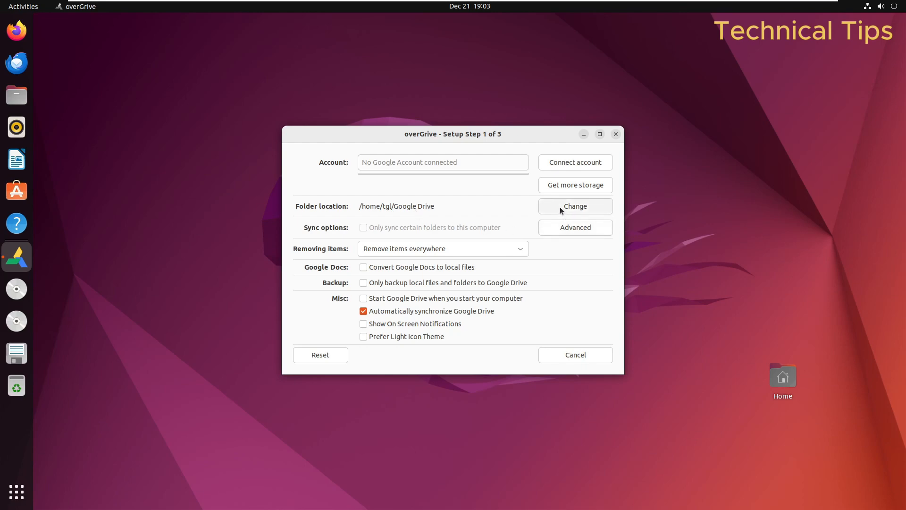
pyautogui.moveTo(388, 223)
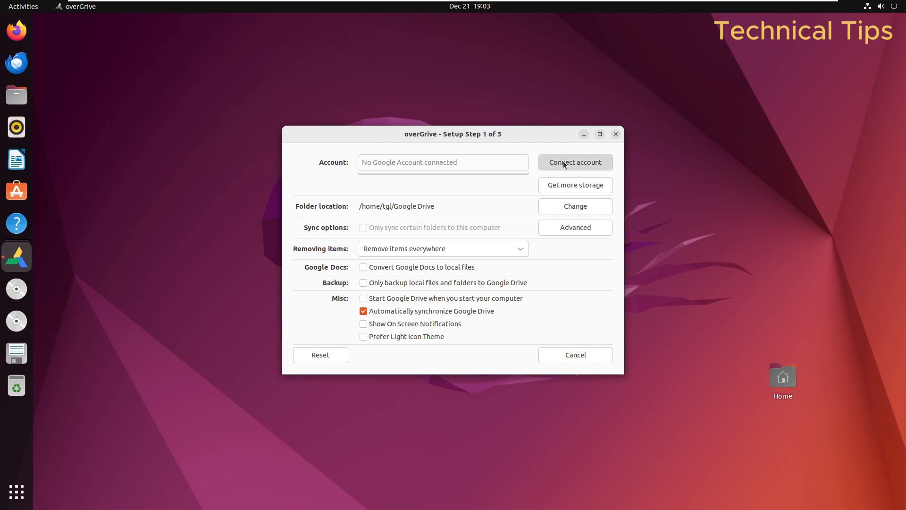
# Connect the Google account and allow overGrive access to Google Drive files
pyautogui.click(575, 162)
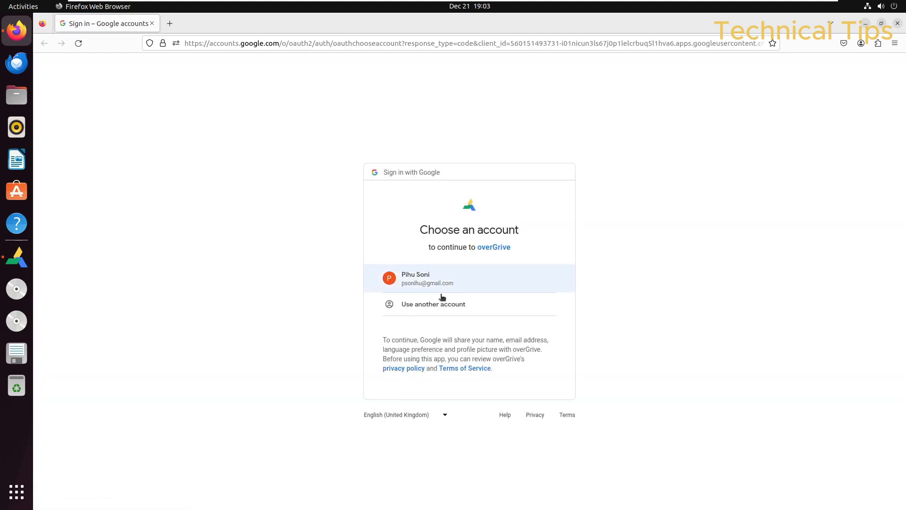
pyautogui.moveTo(436, 284)
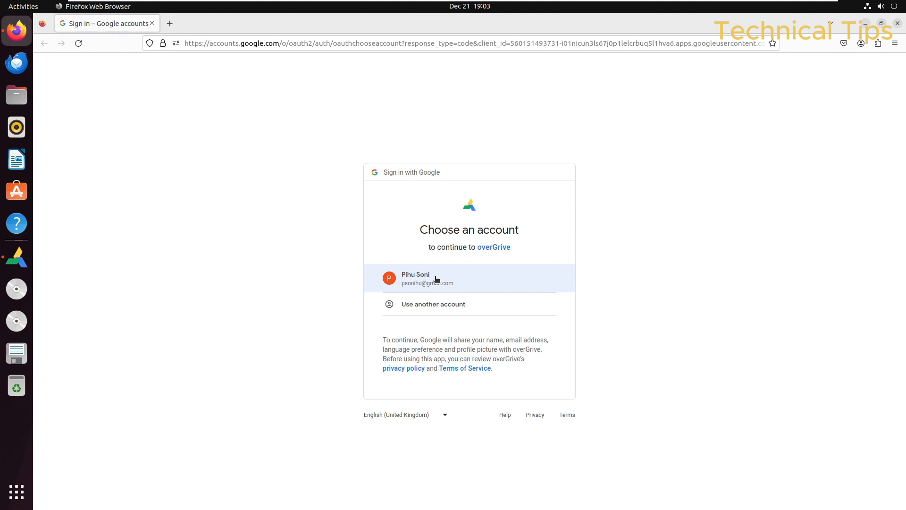
pyautogui.click(469, 277)
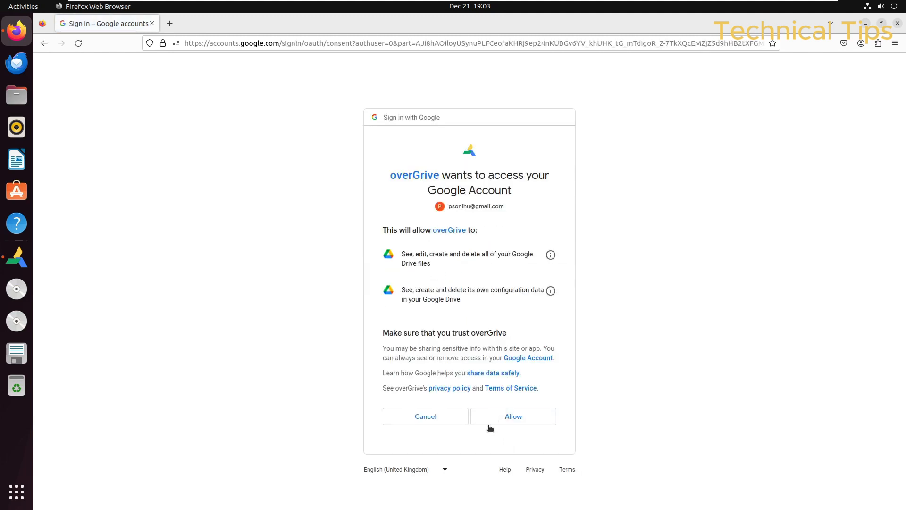
pyautogui.click(511, 416)
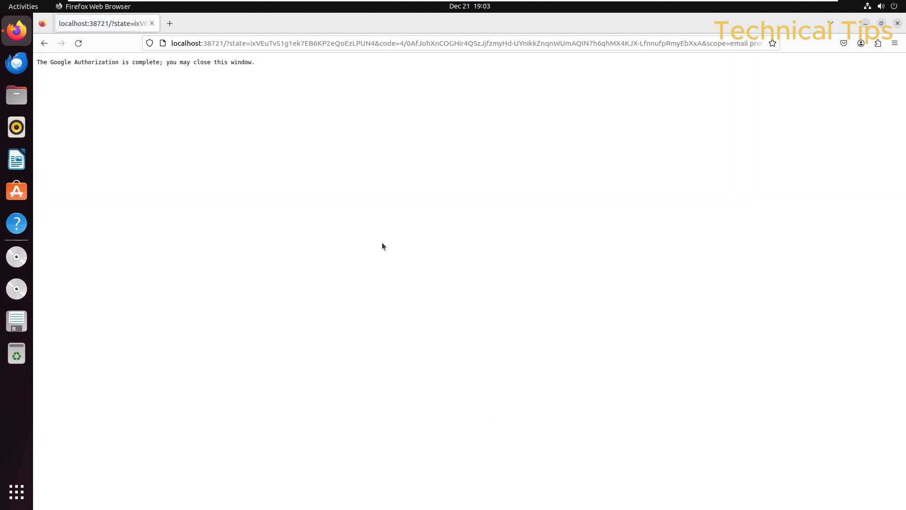
pyautogui.moveTo(48, 72)
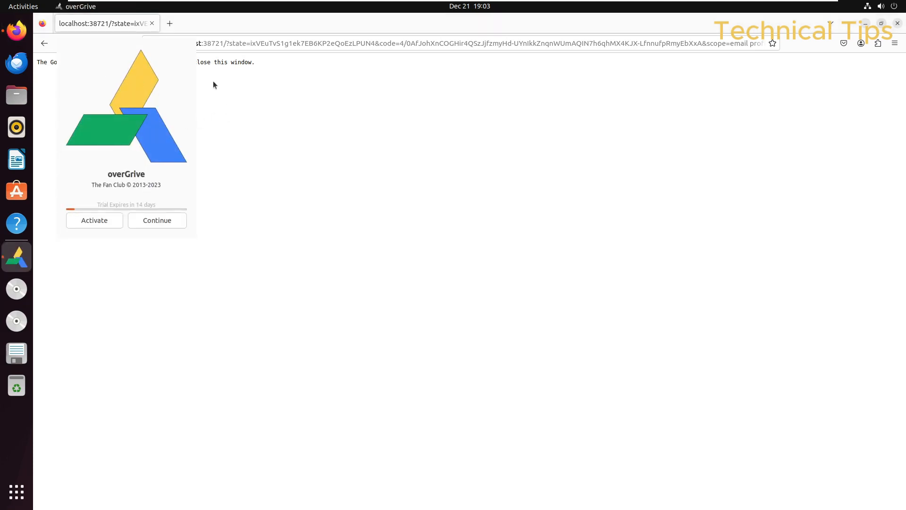
pyautogui.moveTo(117, 156)
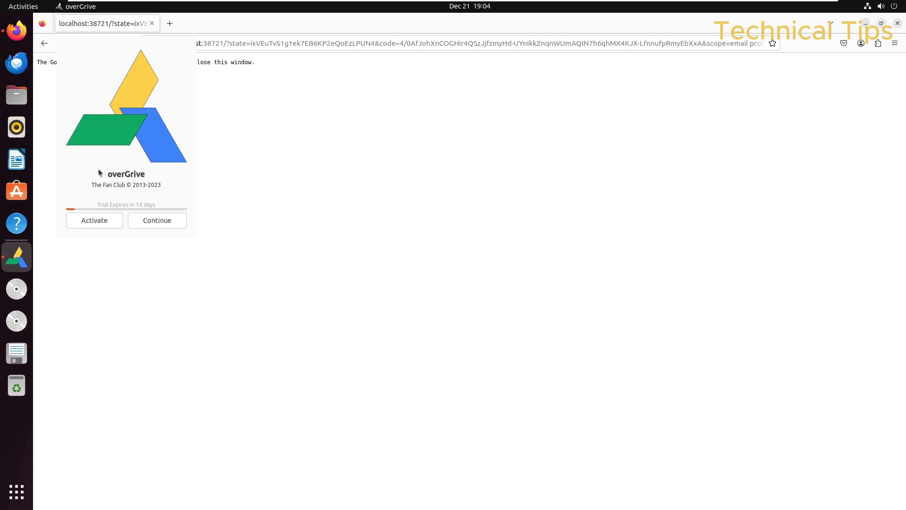
pyautogui.moveTo(325, 37)
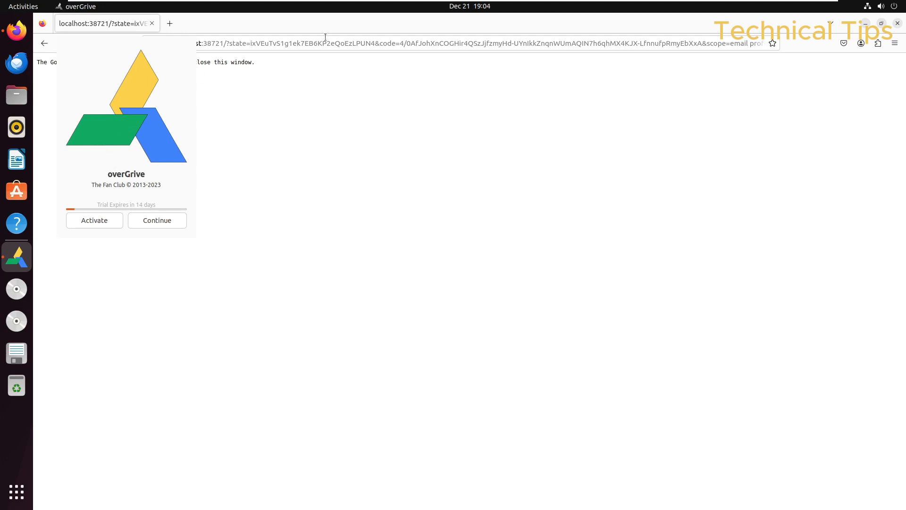
pyautogui.click(157, 220)
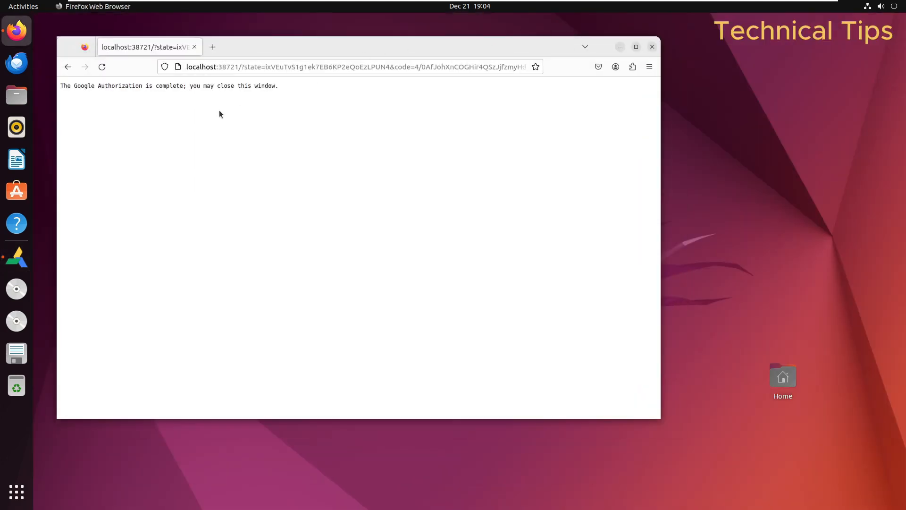
pyautogui.moveTo(198, 94)
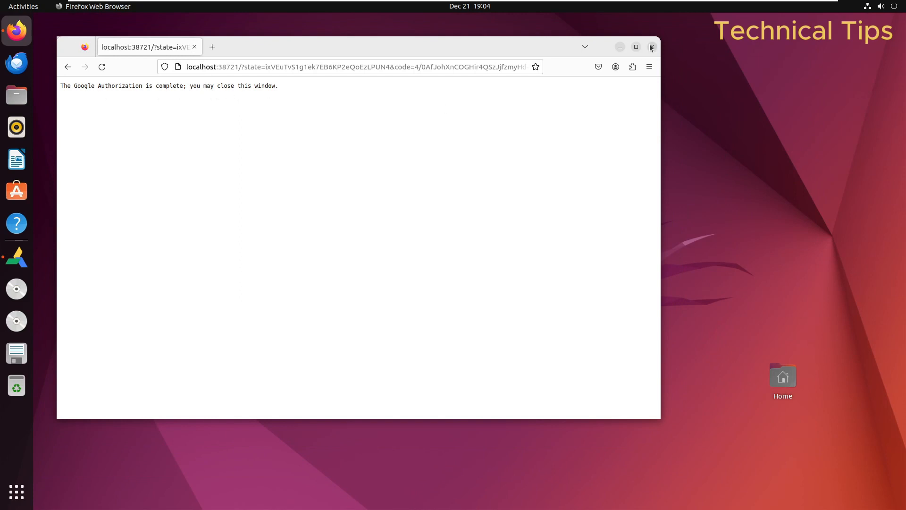
# Close the Firefox authorization window, leaving the 14-day trial notice
pyautogui.click(650, 47)
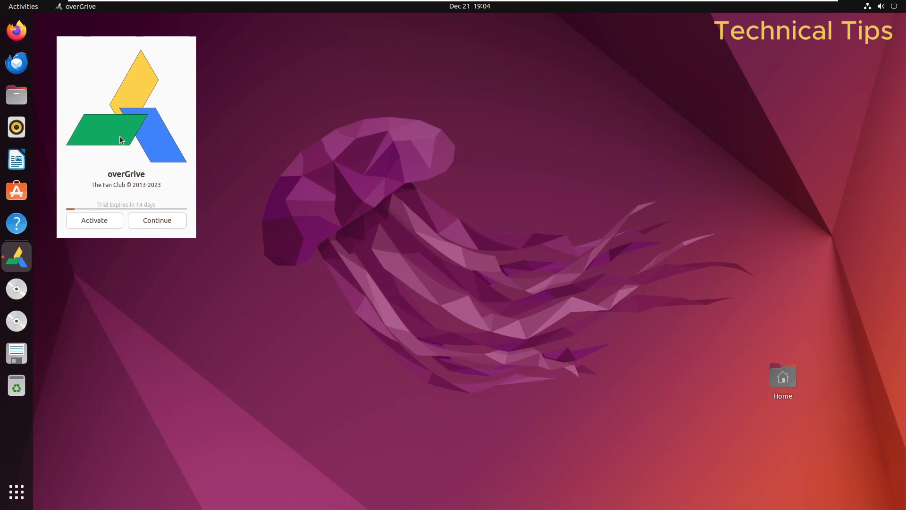
pyautogui.moveTo(130, 190)
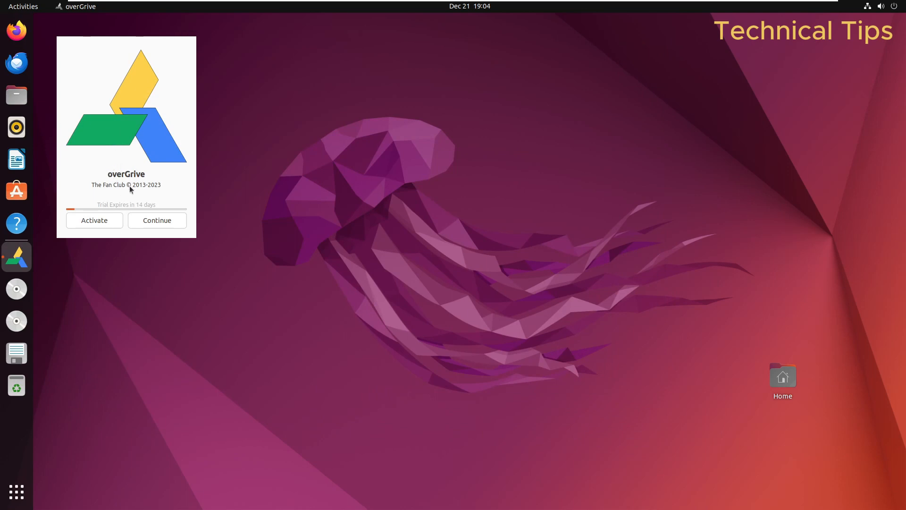
pyautogui.moveTo(91, 184)
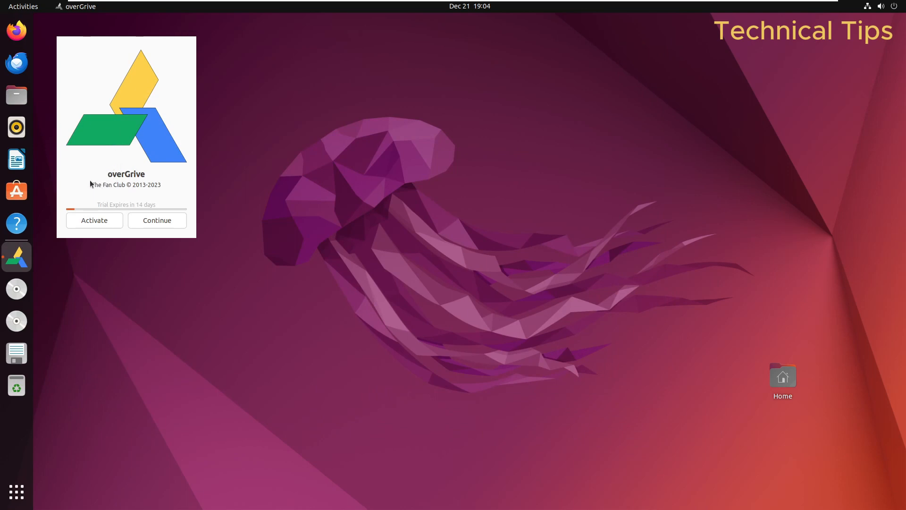
pyautogui.moveTo(153, 203)
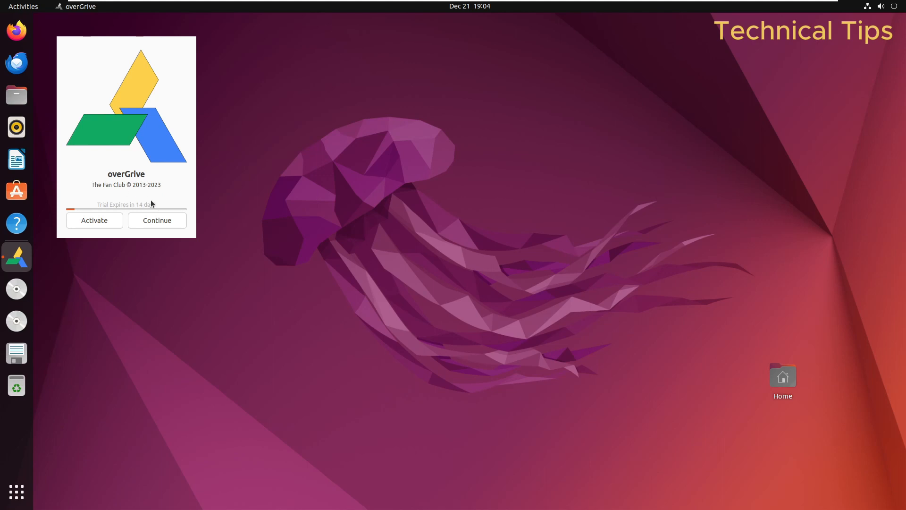
pyautogui.moveTo(143, 215)
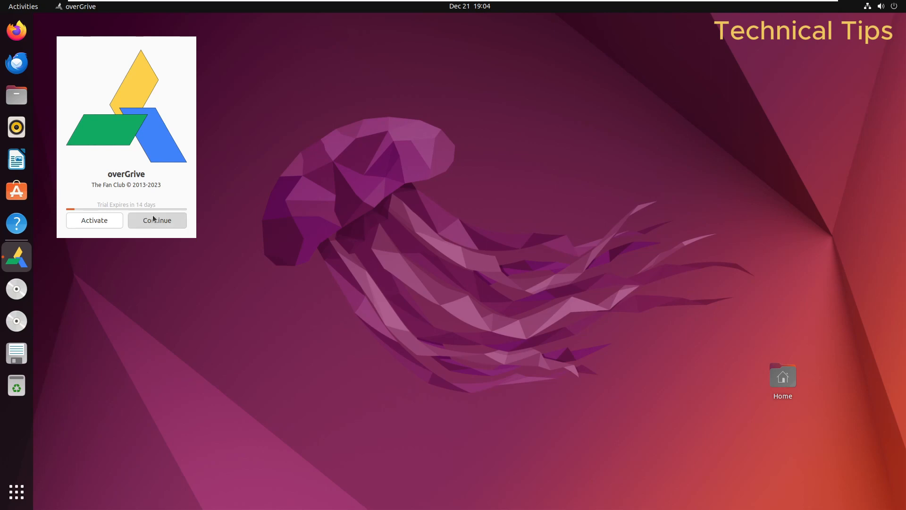
# Continue past the trial notice to Setup Step 2 of 3 with the account connected
pyautogui.click(157, 219)
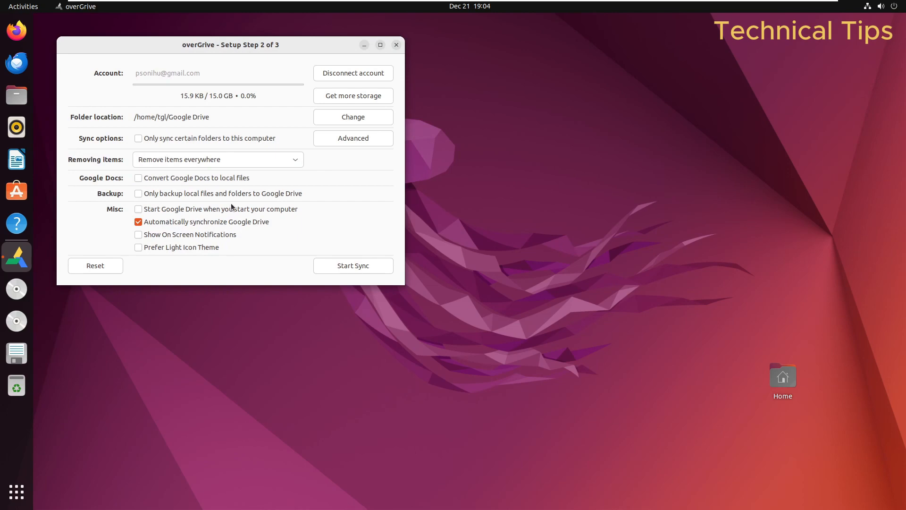
pyautogui.moveTo(235, 89)
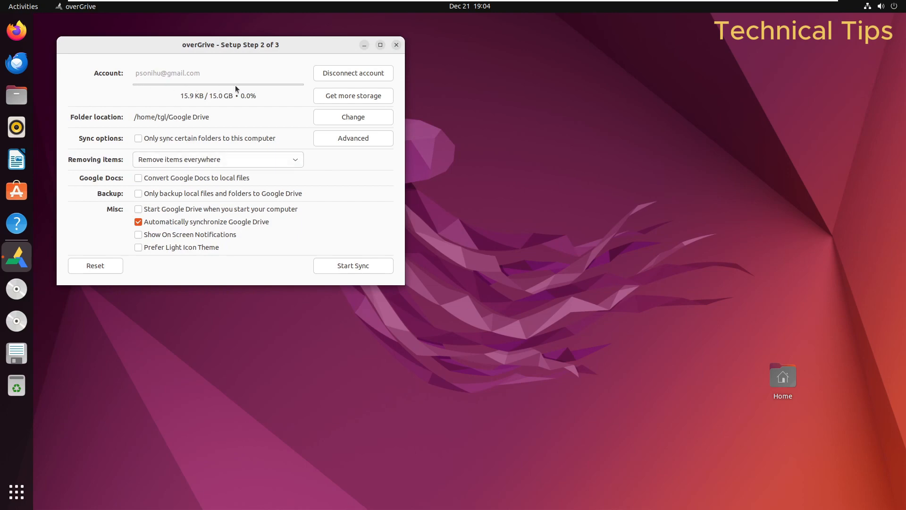
pyautogui.moveTo(163, 94)
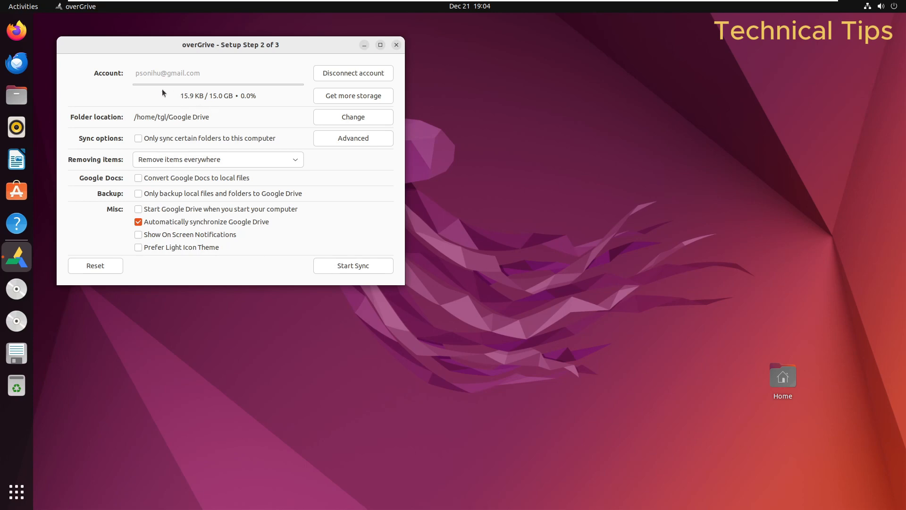
pyautogui.moveTo(215, 103)
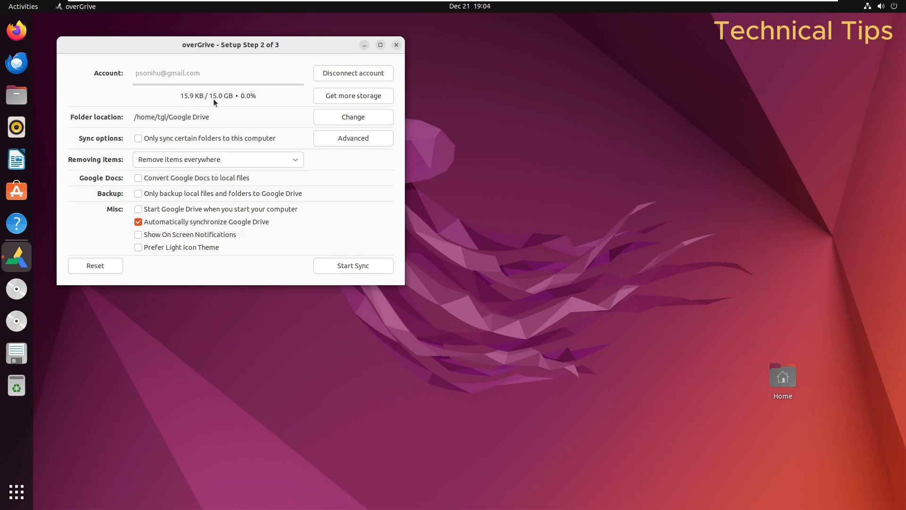
pyautogui.moveTo(338, 232)
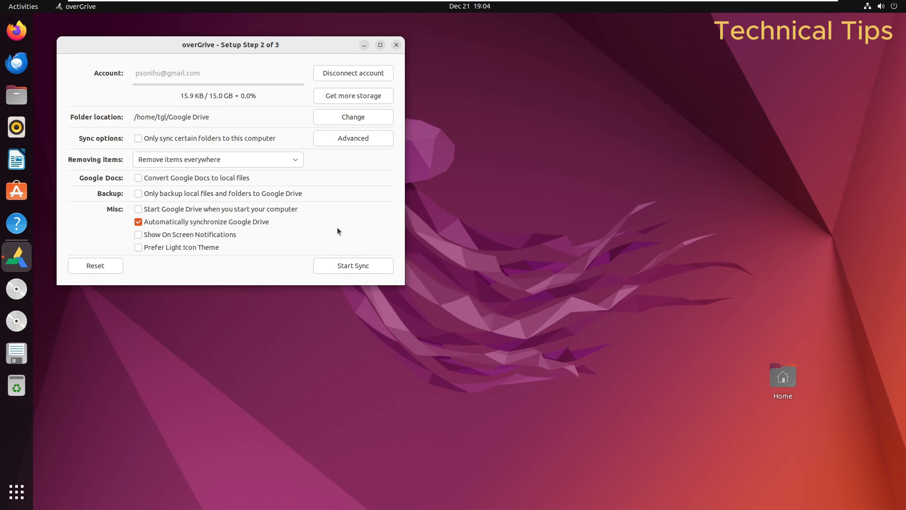
pyautogui.moveTo(352, 265)
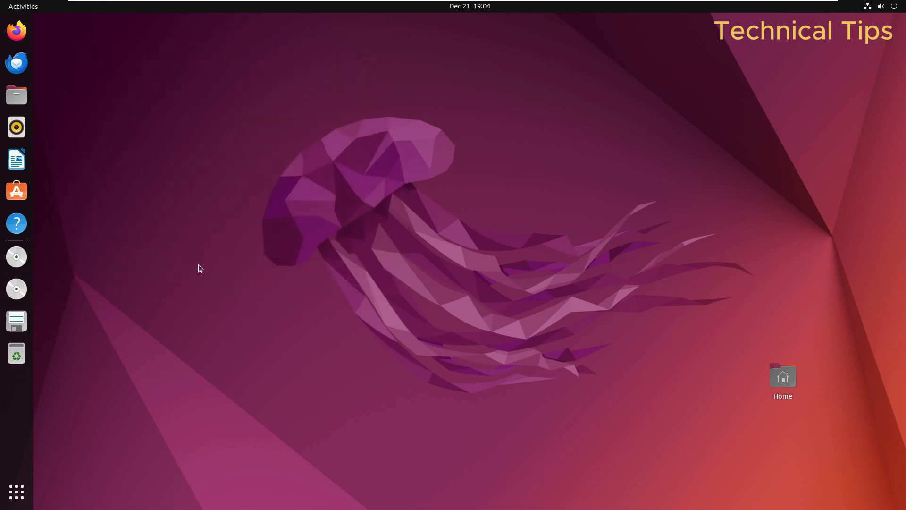
pyautogui.moveTo(356, 251)
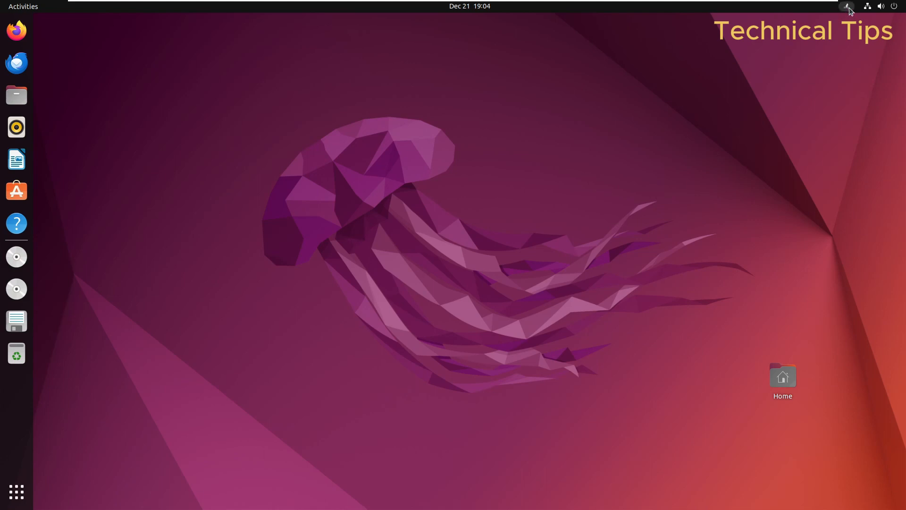
pyautogui.moveTo(849, 13)
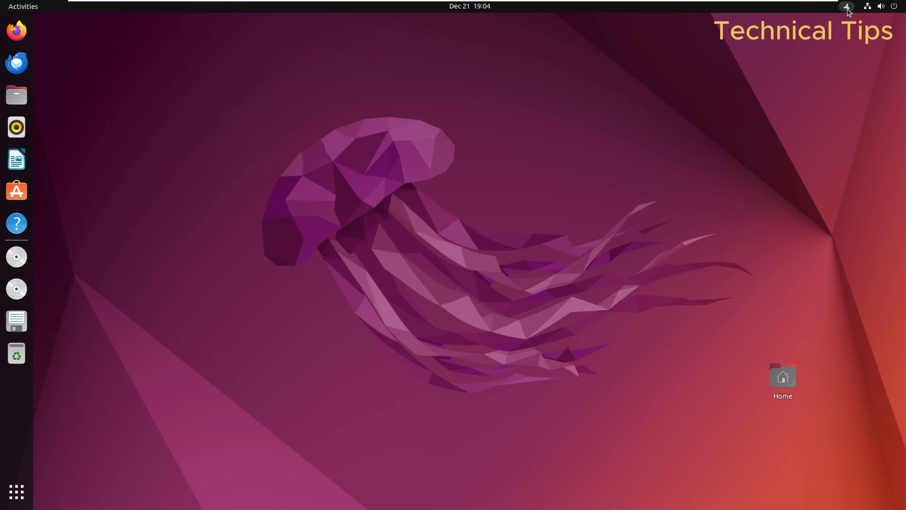
# Show overGrive's Preferences window via its tray-icon menu, confirming auto sync is enabled
pyautogui.click(846, 5)
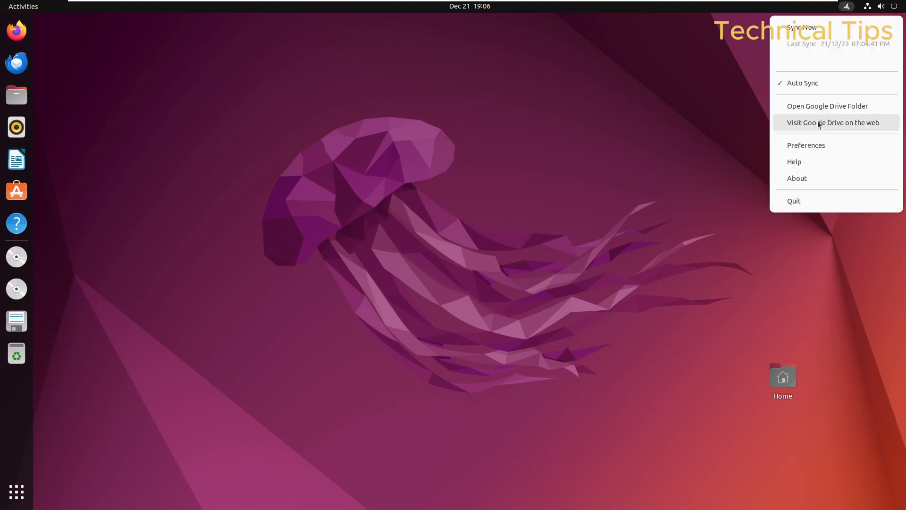
pyautogui.click(514, 159)
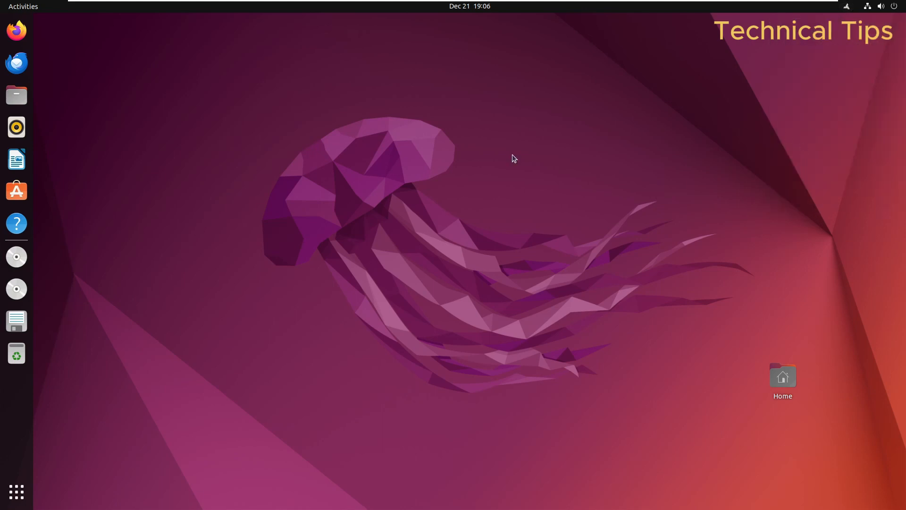
pyautogui.moveTo(495, 221)
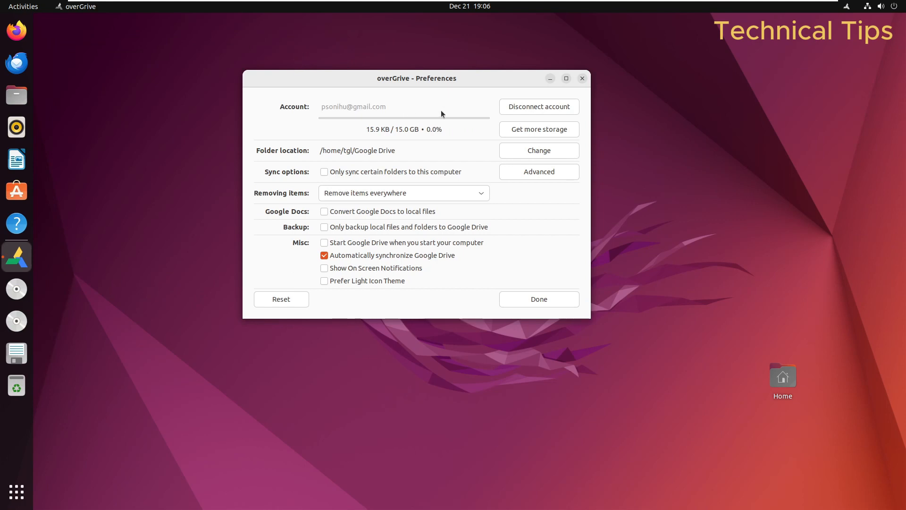
pyautogui.moveTo(378, 135)
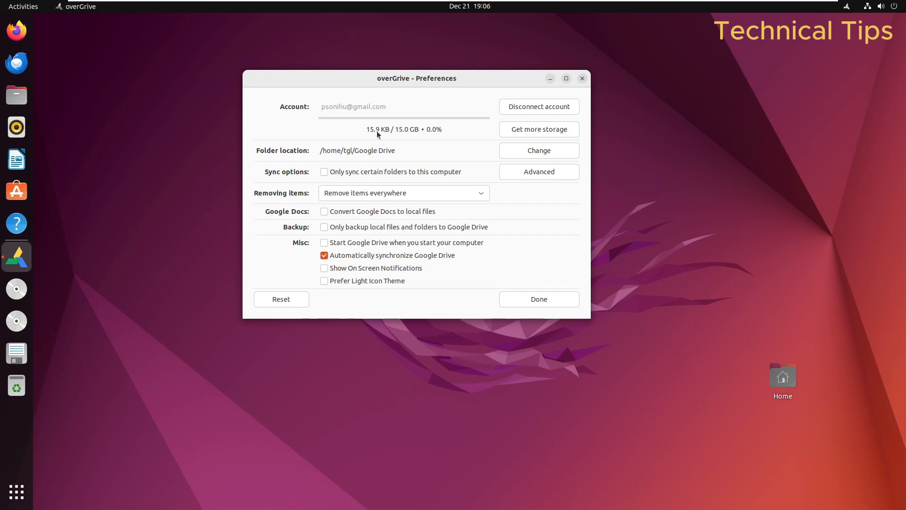
pyautogui.moveTo(343, 148)
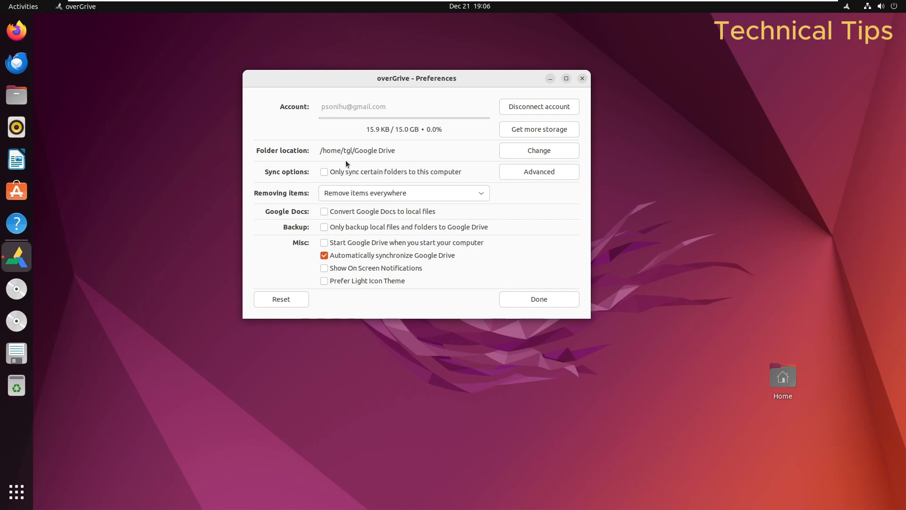
pyautogui.moveTo(389, 184)
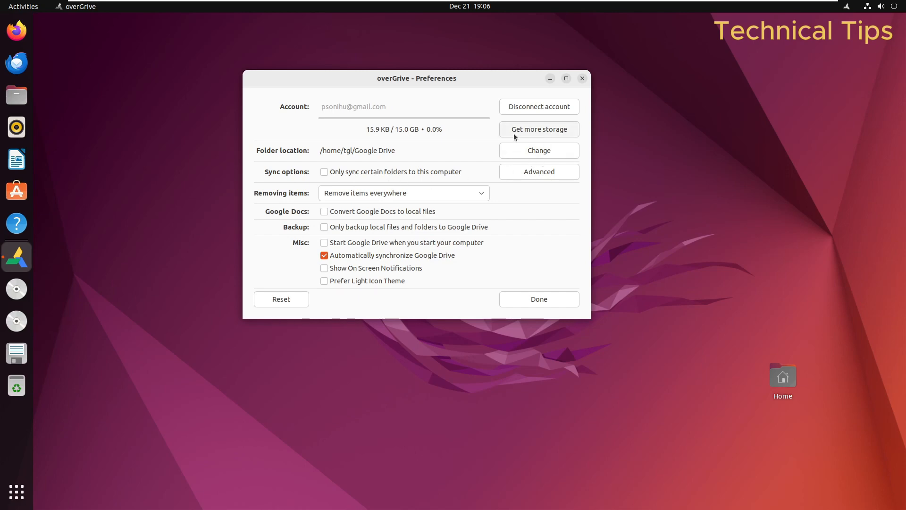
pyautogui.moveTo(511, 261)
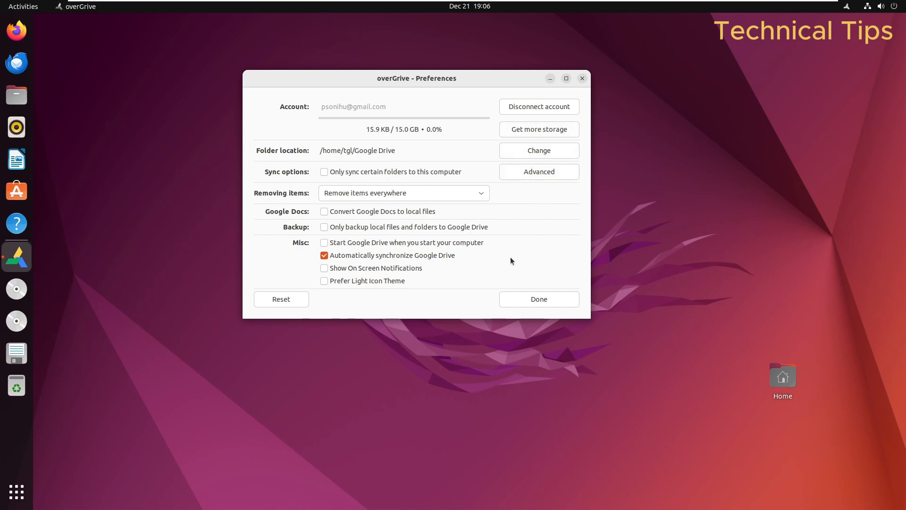
pyautogui.moveTo(481, 267)
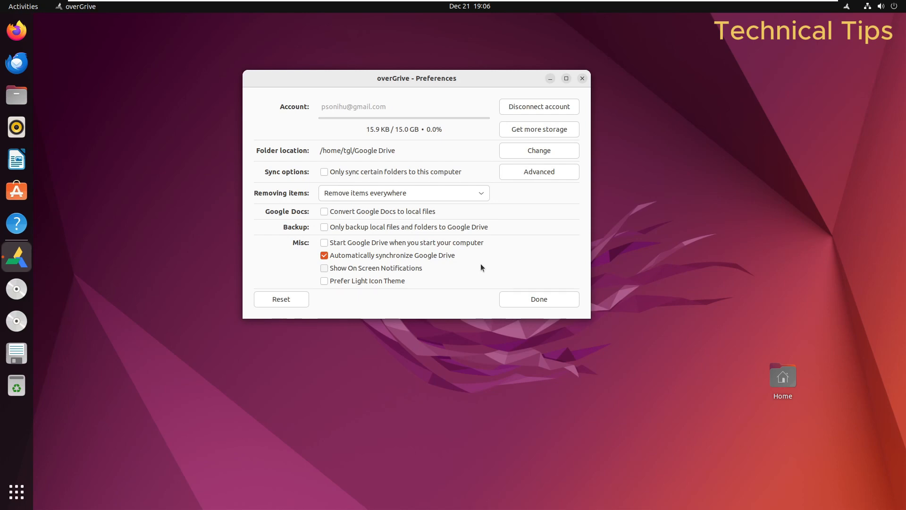
pyautogui.moveTo(378, 311)
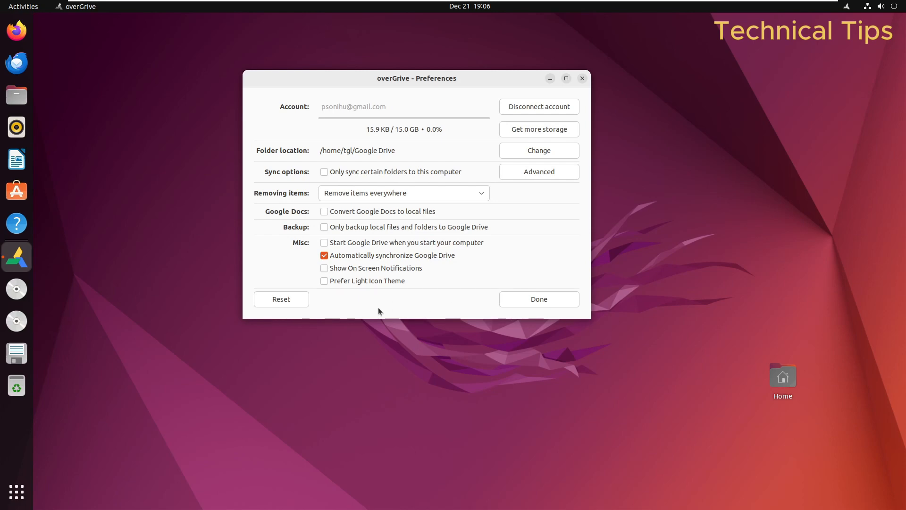
pyautogui.moveTo(386, 311)
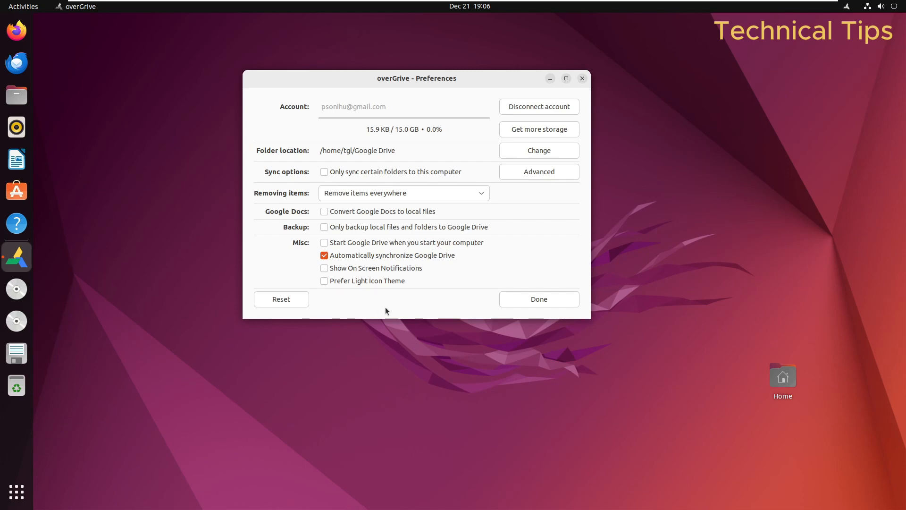
pyautogui.moveTo(453, 395)
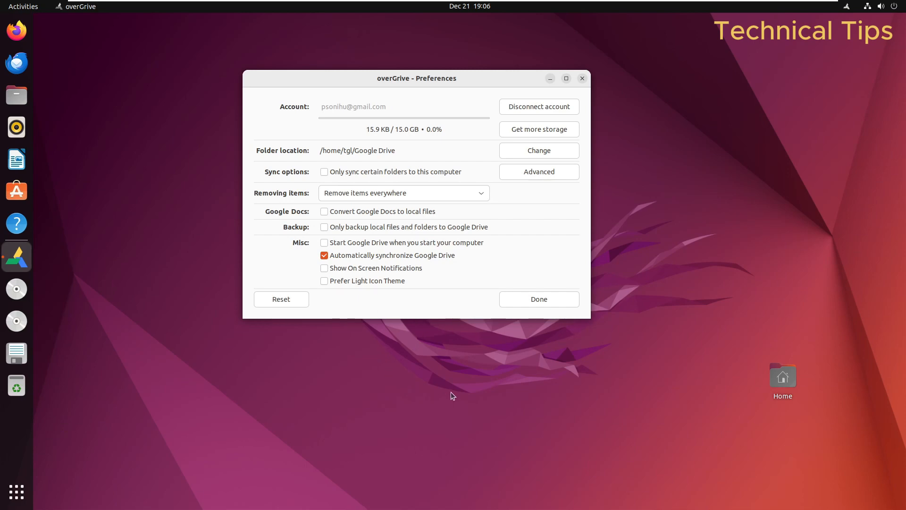
pyautogui.moveTo(451, 391)
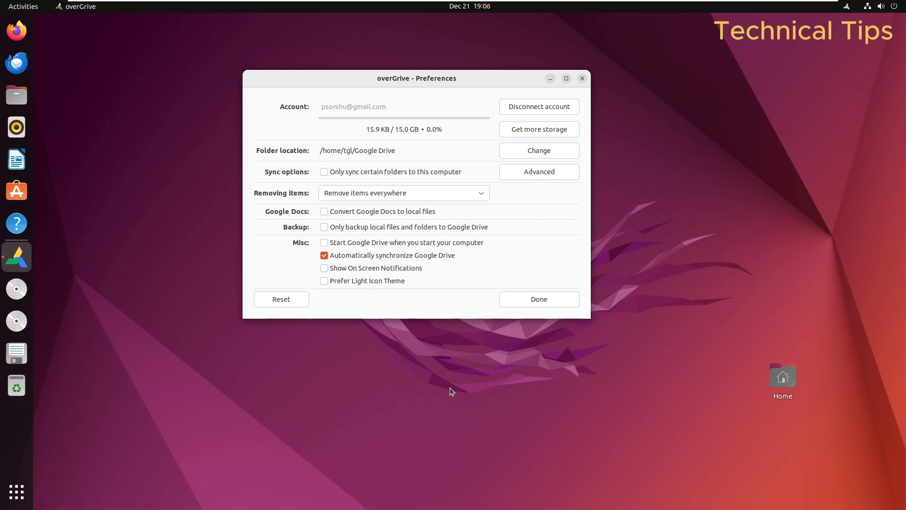